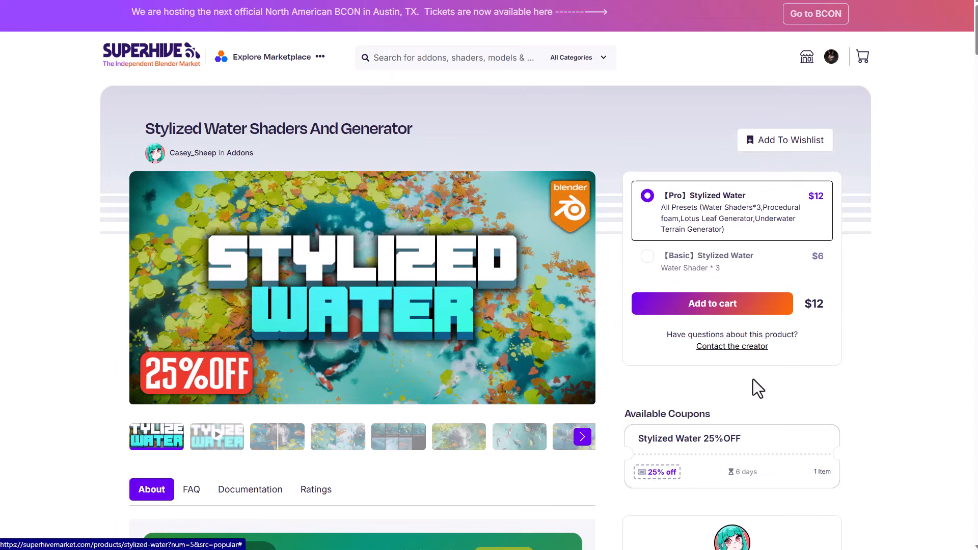
Scroll the Stylized Water page past Procedural Water Shaders to Underwater Terrain Generator.
{"action": "scroll", "scroll_direction": "down", "scroll_amount": 3}
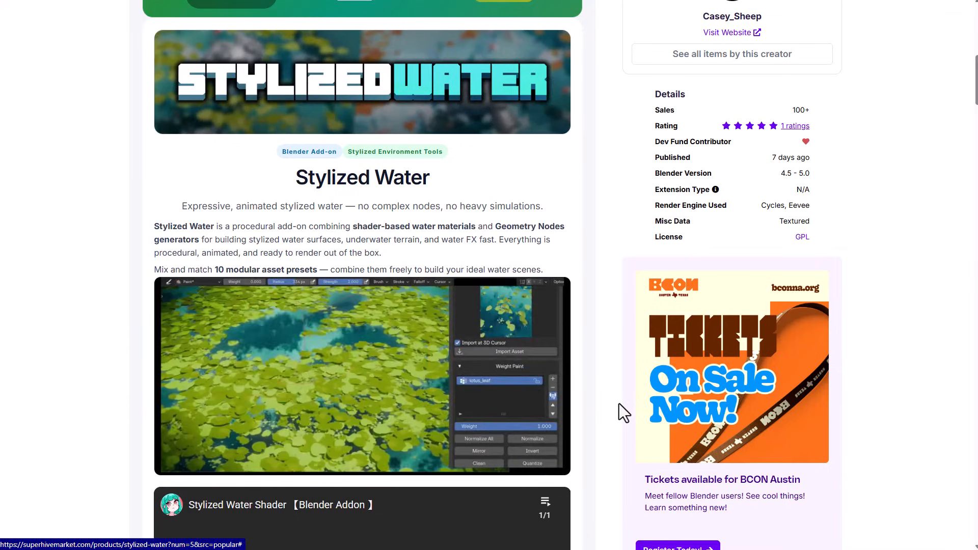
{"action": "scroll", "scroll_direction": "down", "scroll_amount": 3}
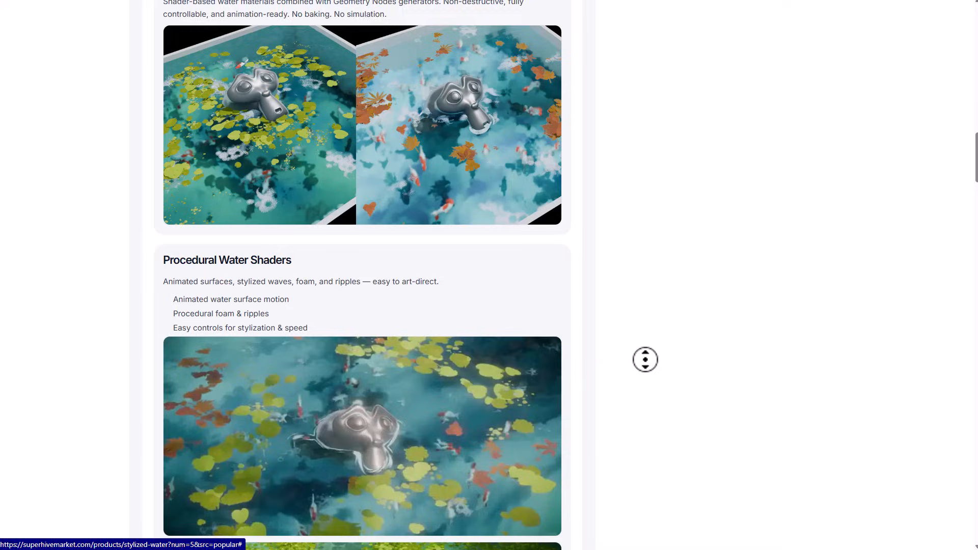
{"action": "scroll", "scroll_direction": "down", "scroll_amount": 3}
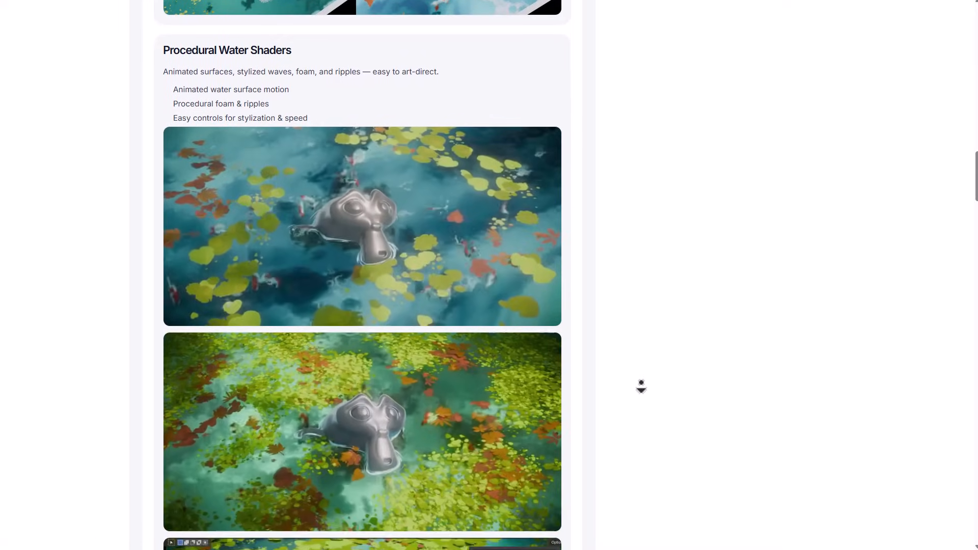
{"action": "scroll", "scroll_direction": "down", "scroll_amount": 3}
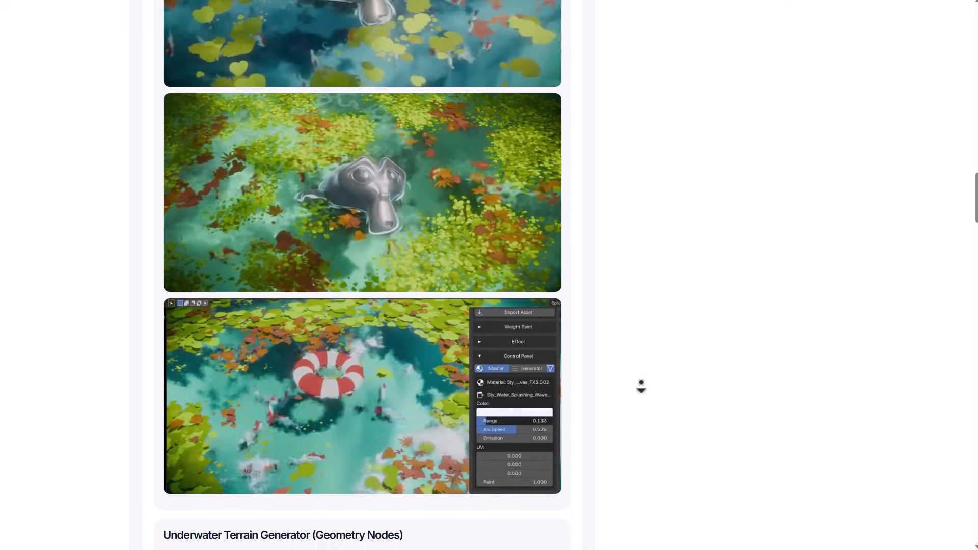
{"action": "scroll", "scroll_direction": "down", "scroll_amount": 3}
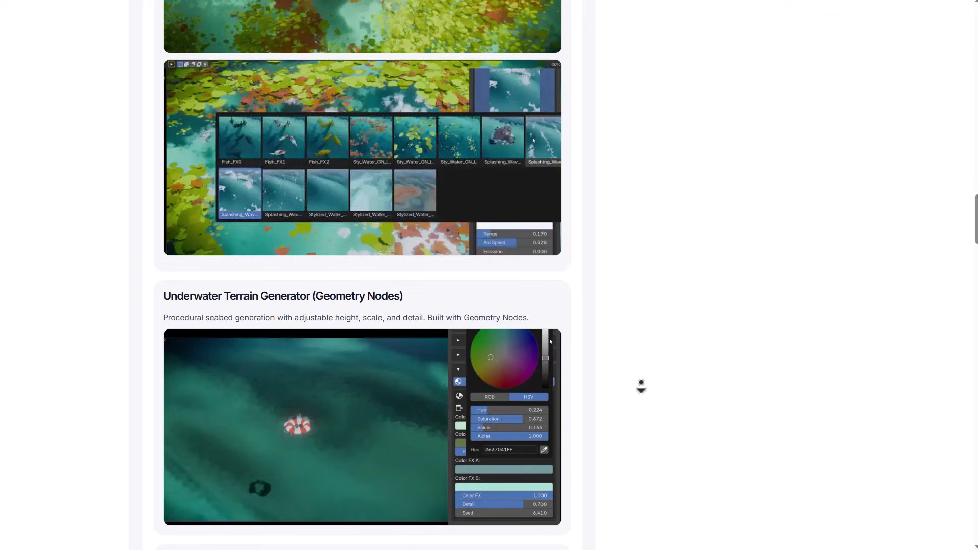
{"action": "scroll", "scroll_direction": "up", "scroll_amount": 3}
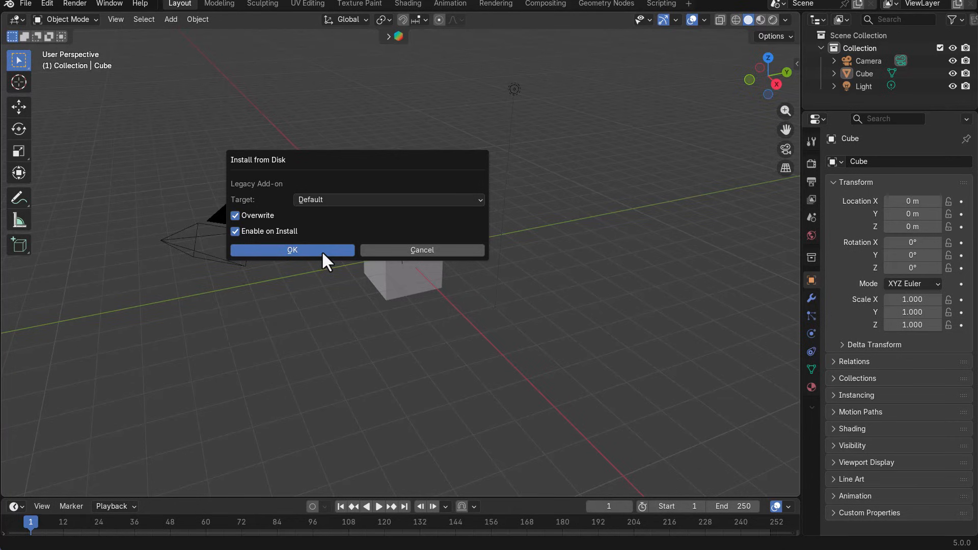
Install the Stylized Water add-on with Enable on Install, then open Edit > Preferences.
{"action": "left_click", "coordinate": [291, 250]}
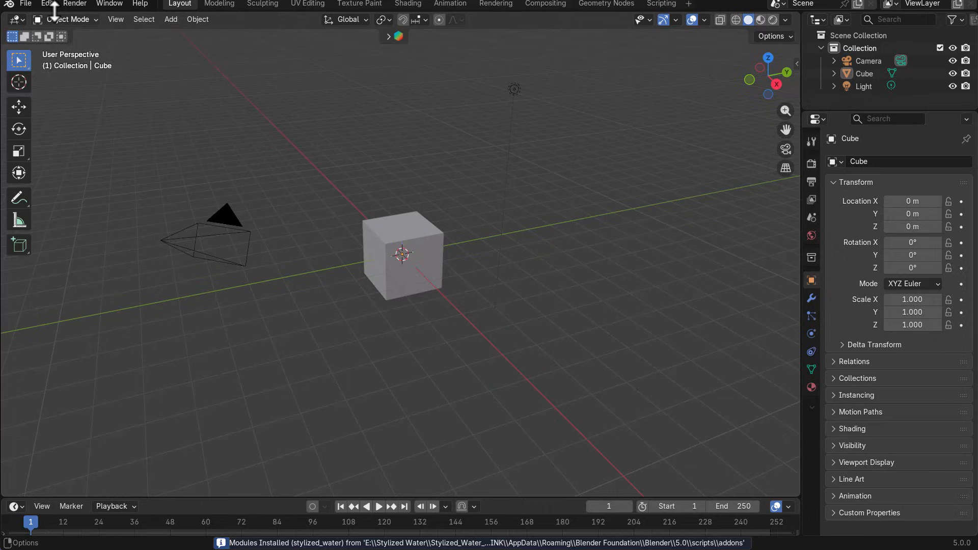
{"action": "left_click", "coordinate": [46, 3]}
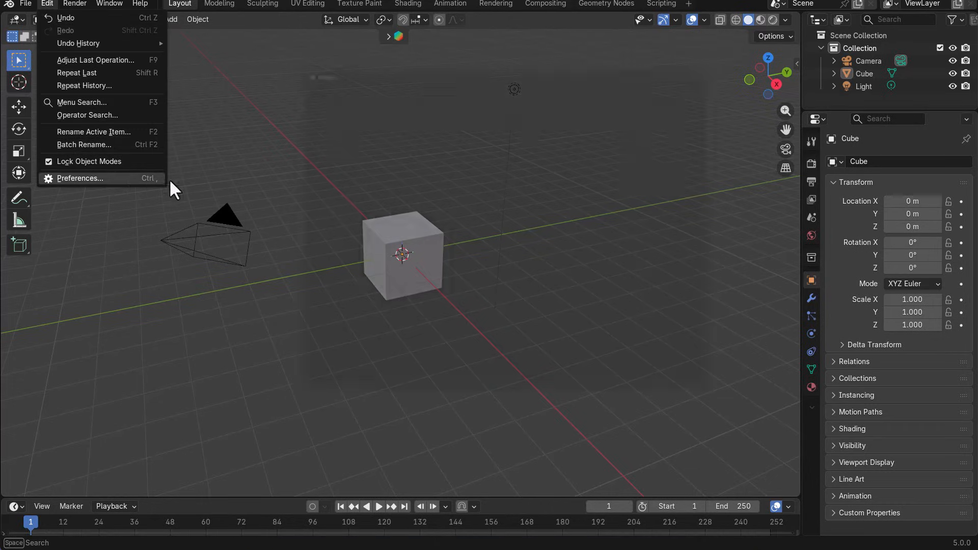
{"action": "left_click", "coordinate": [79, 178]}
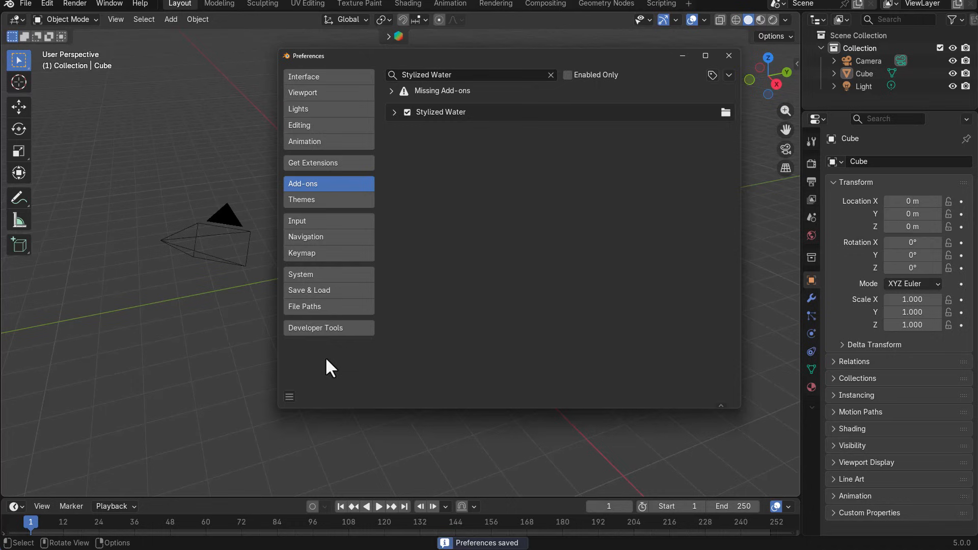
Close Preferences, show the Stylized Water N-panel tab, and enable raytracing.
{"action": "left_click", "coordinate": [727, 55]}
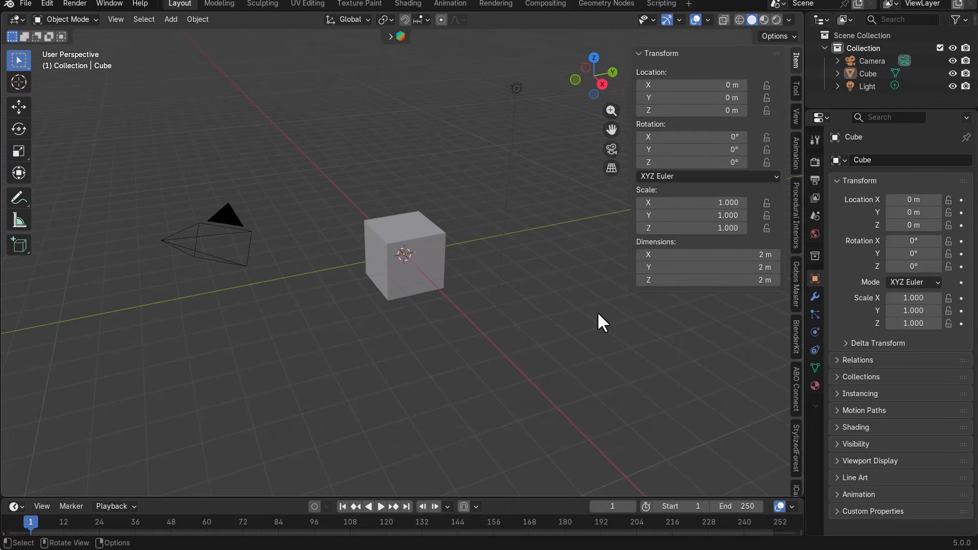
{"action": "mouse_move", "coordinate": [787, 305]}
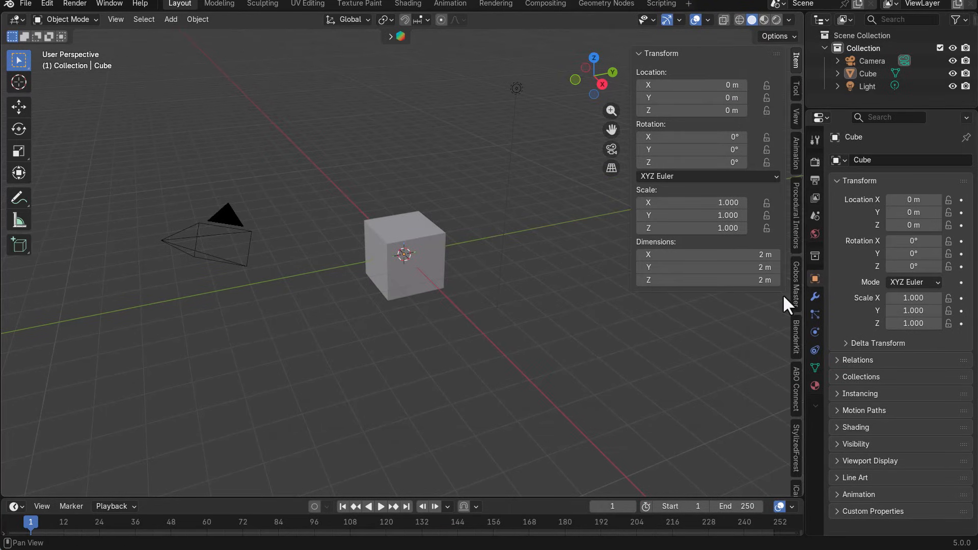
{"action": "left_click", "coordinate": [796, 455]}
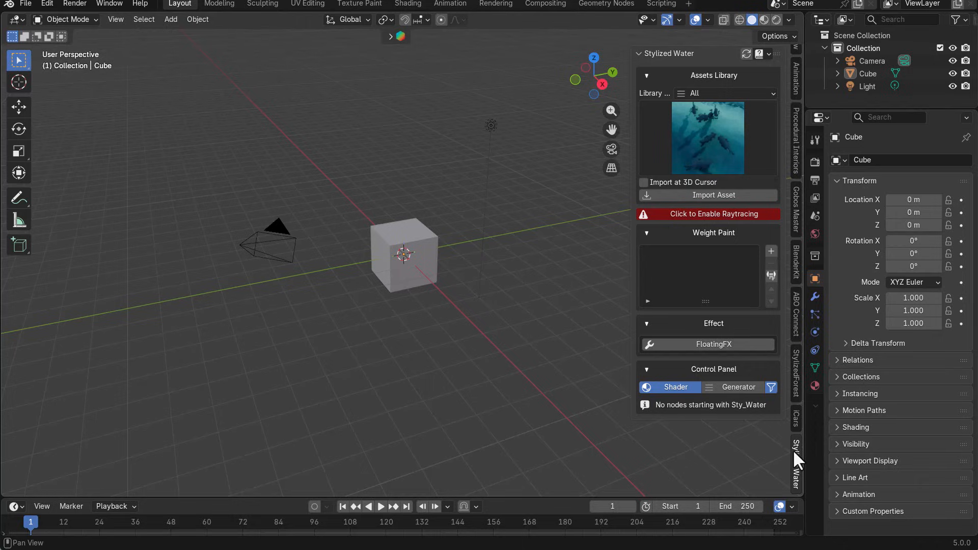
{"action": "mouse_move", "coordinate": [689, 455]}
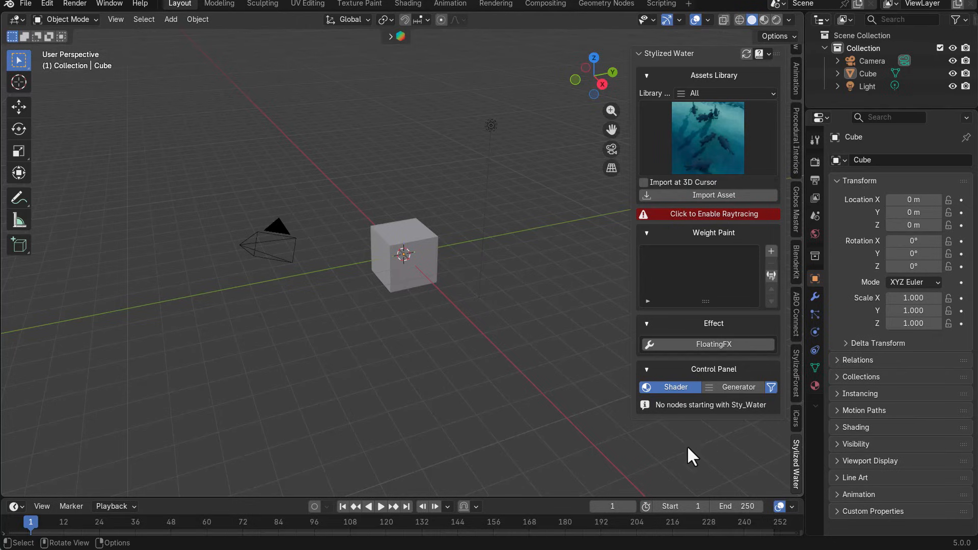
{"action": "mouse_move", "coordinate": [615, 385]}
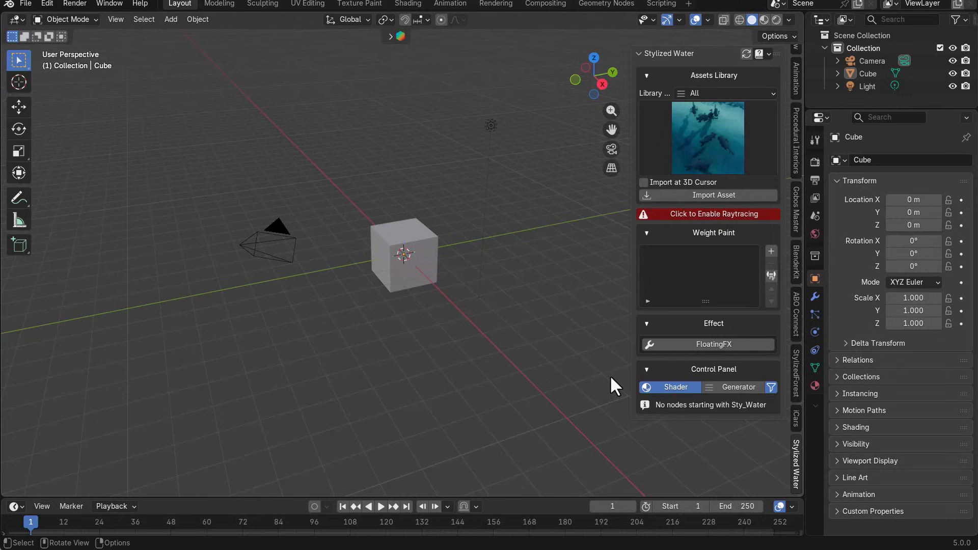
{"action": "mouse_move", "coordinate": [686, 224]}
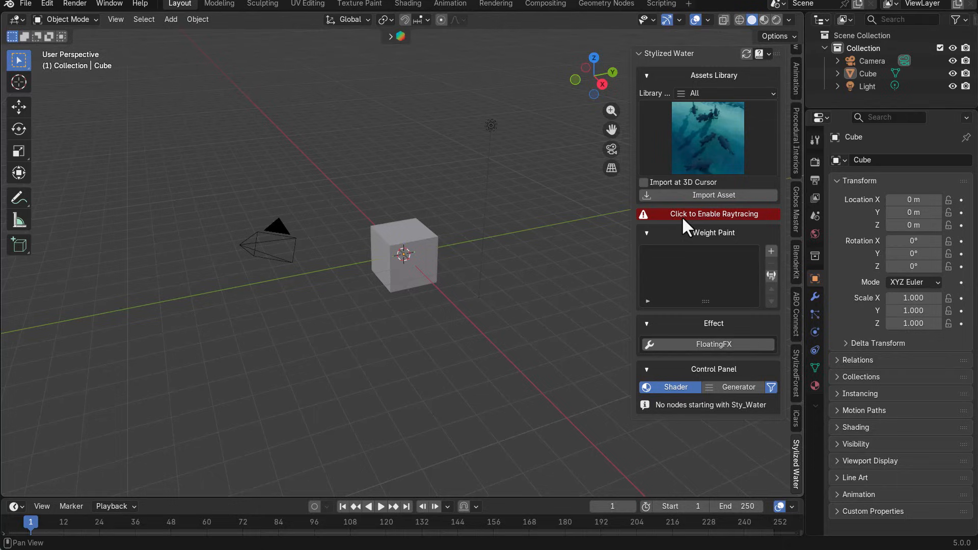
{"action": "left_click", "coordinate": [708, 214]}
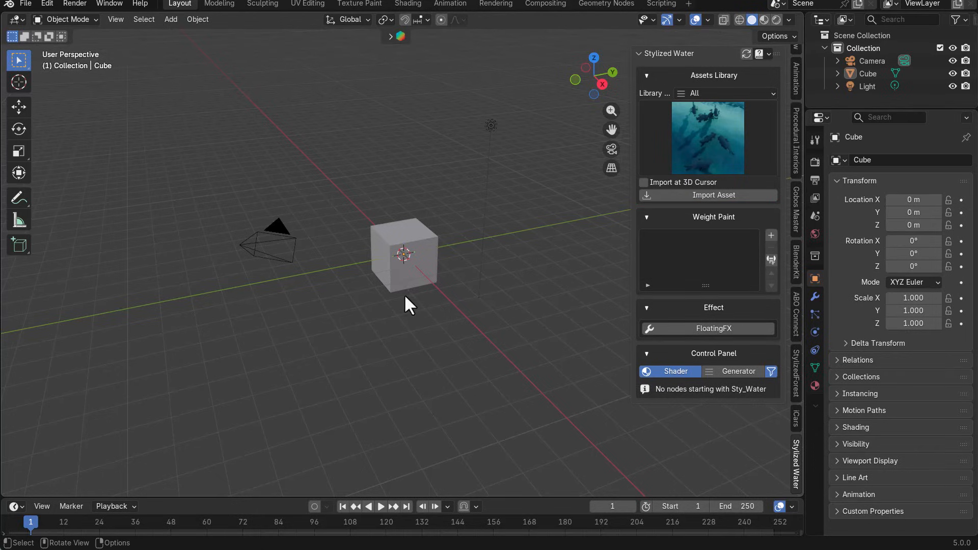
Browse the Fish_FX, Lotus_Leaf and Splashing_Waves_FX categories, then choose Water's second preset.
{"action": "left_click", "coordinate": [411, 287]}
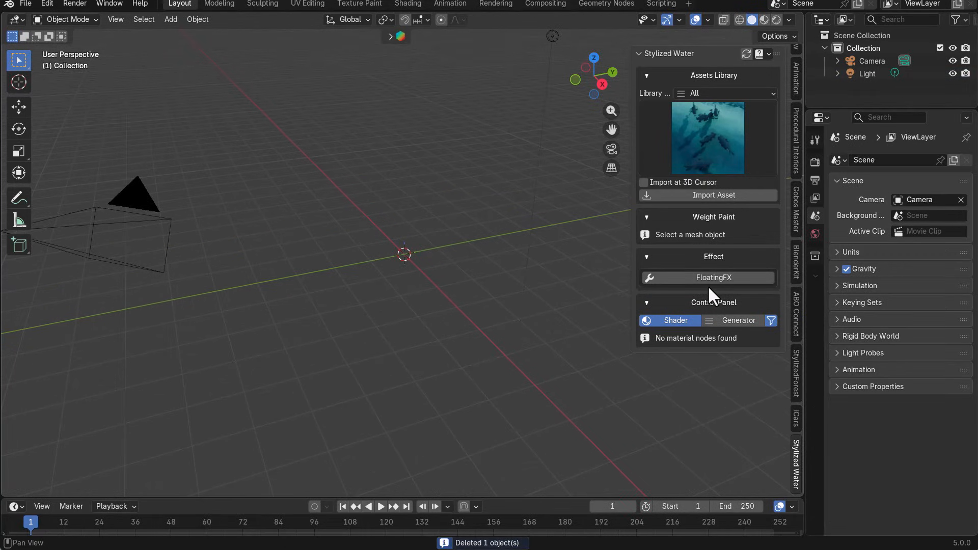
{"action": "mouse_move", "coordinate": [710, 168]}
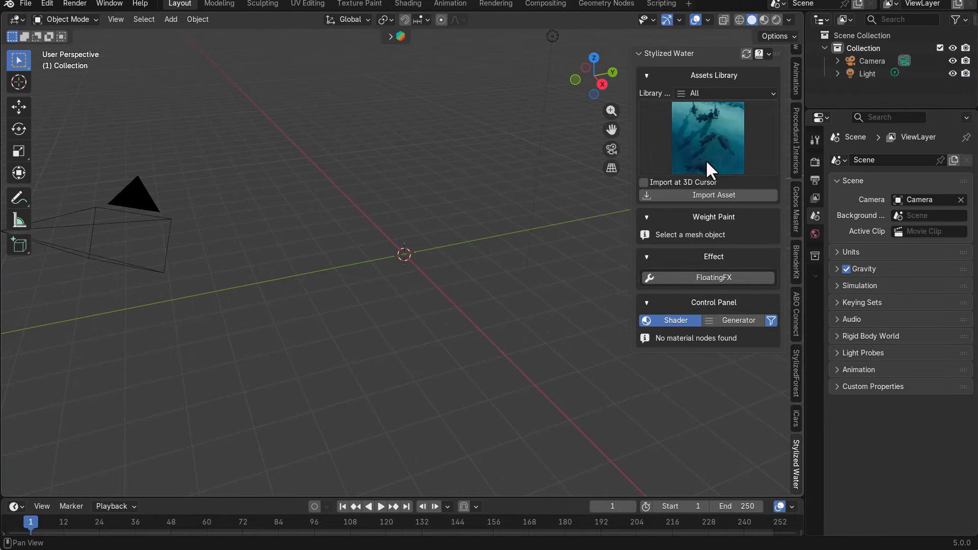
{"action": "left_click", "coordinate": [706, 137]}
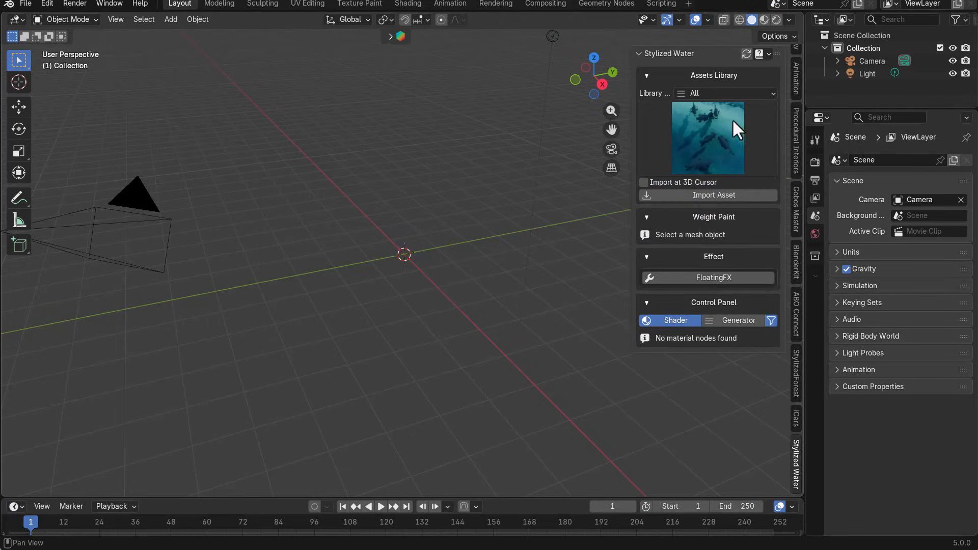
{"action": "left_click", "coordinate": [723, 93]}
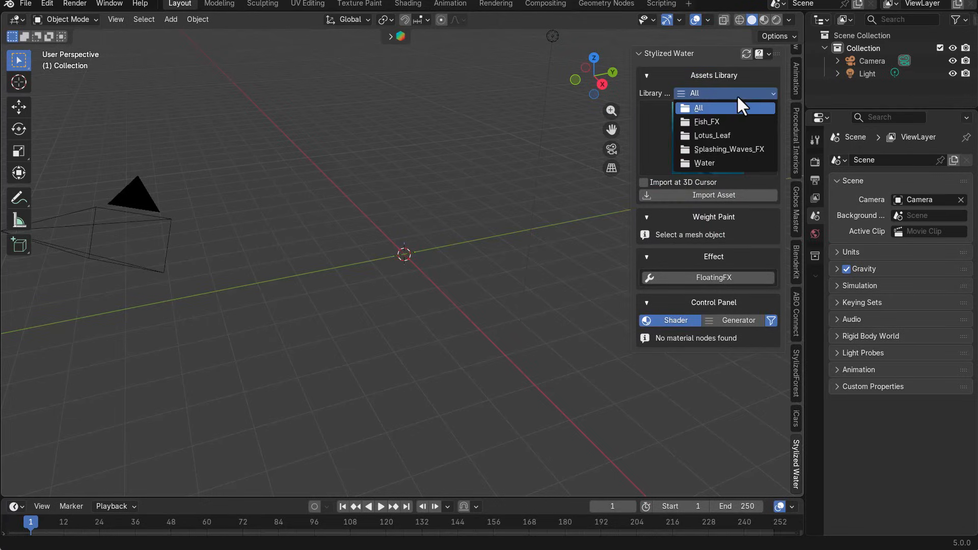
{"action": "left_click", "coordinate": [706, 122]}
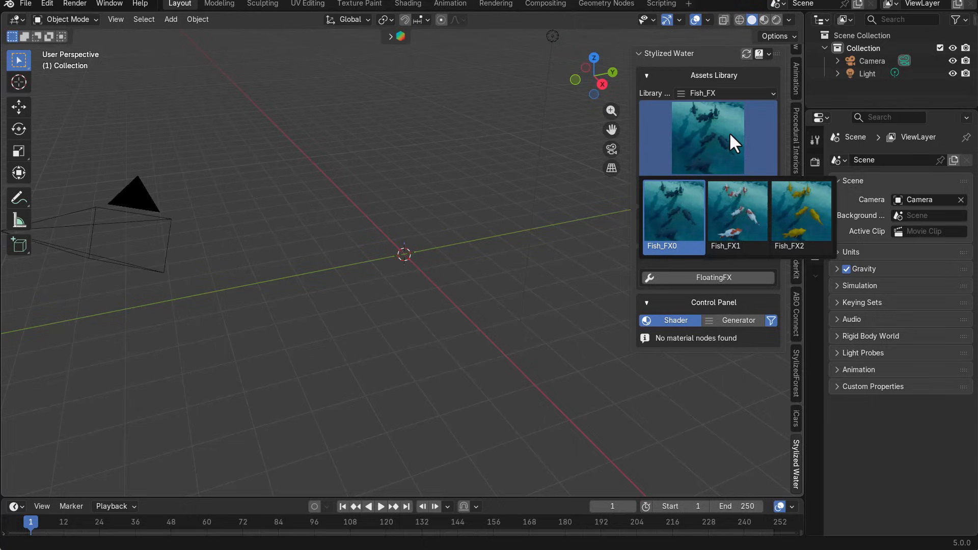
{"action": "left_click", "coordinate": [723, 93]}
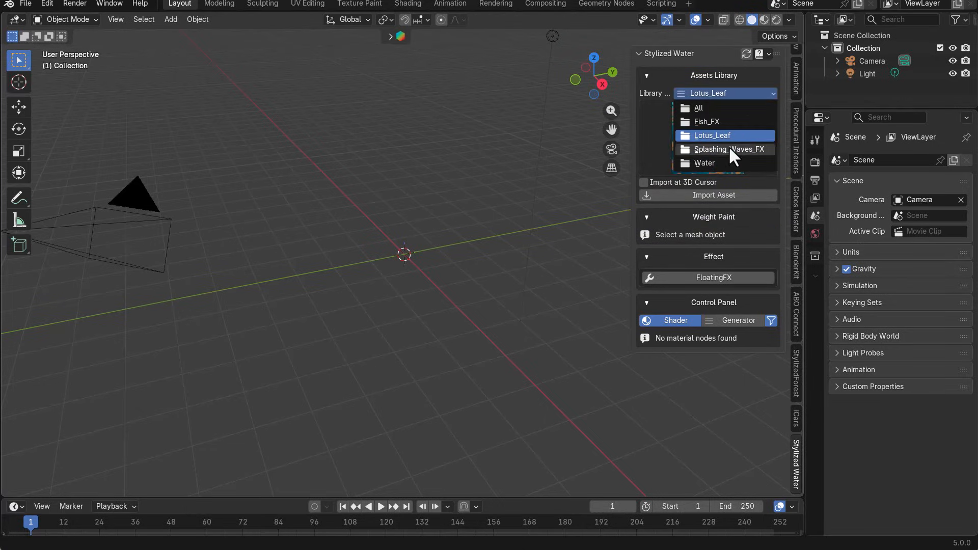
{"action": "left_click", "coordinate": [728, 150]}
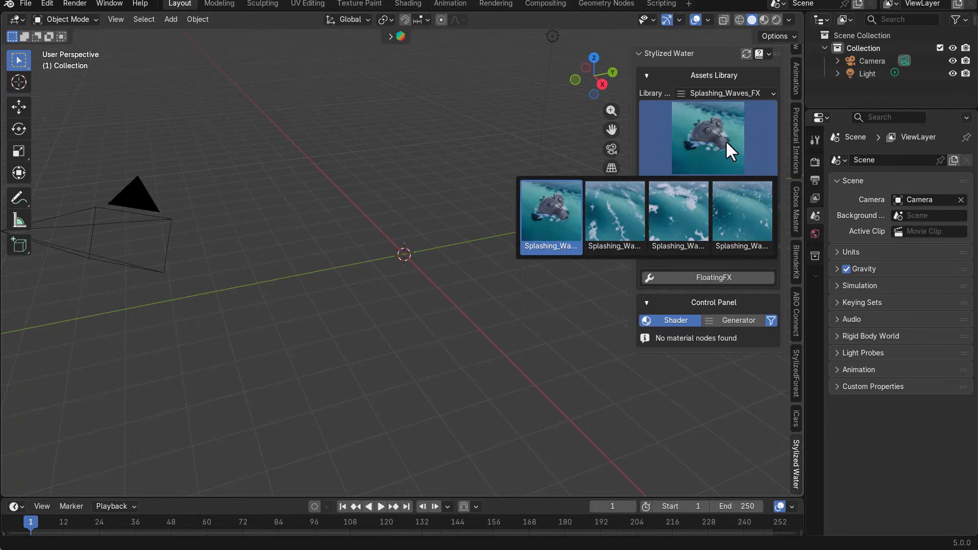
{"action": "left_click", "coordinate": [725, 93]}
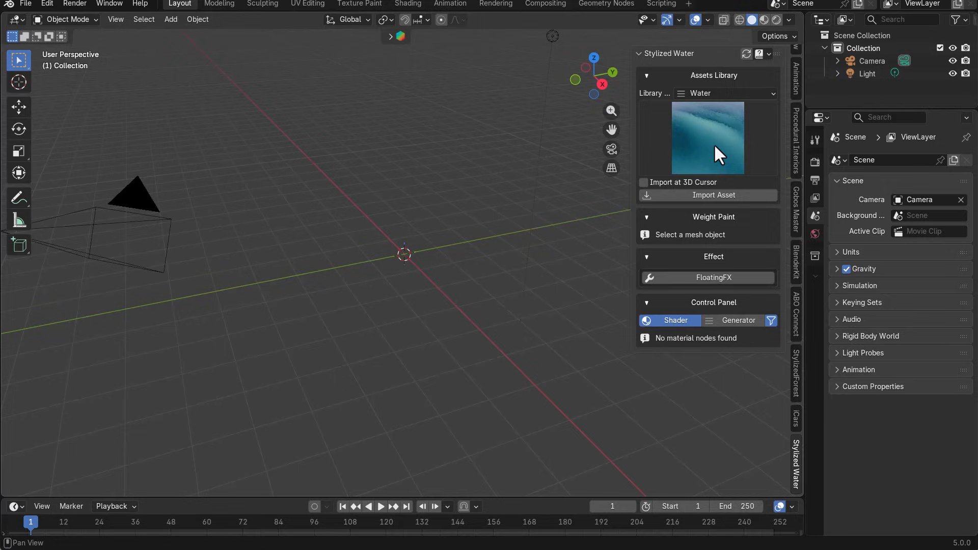
{"action": "mouse_move", "coordinate": [723, 118]}
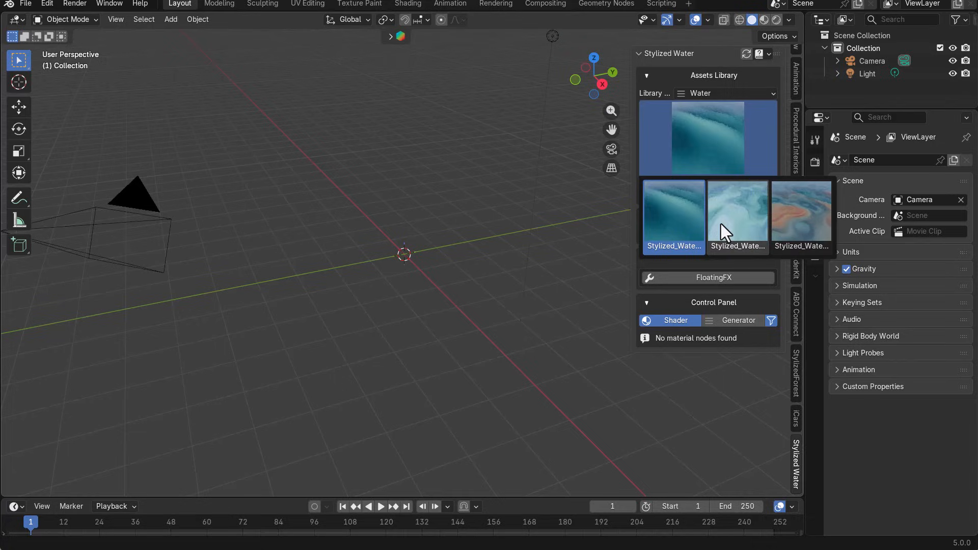
{"action": "left_click", "coordinate": [737, 217]}
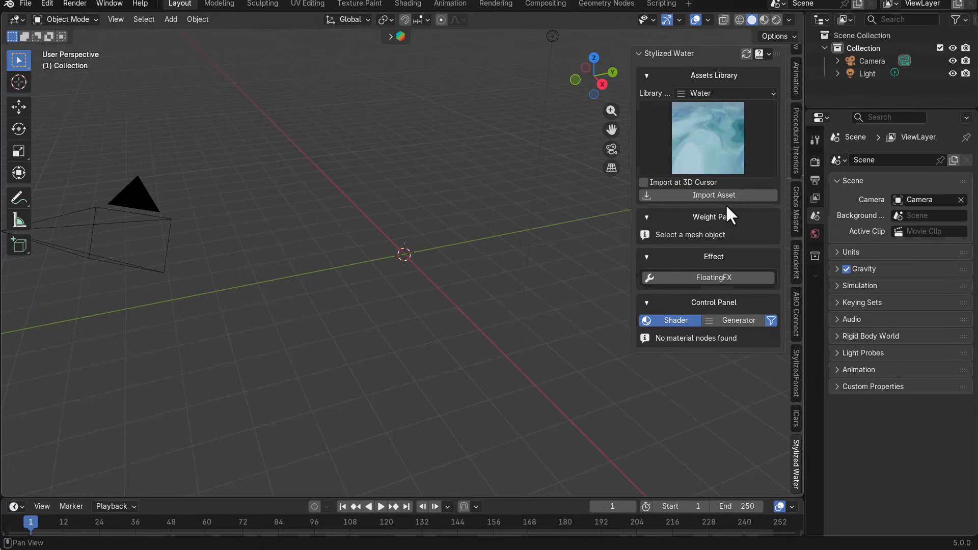
{"action": "mouse_move", "coordinate": [713, 194]}
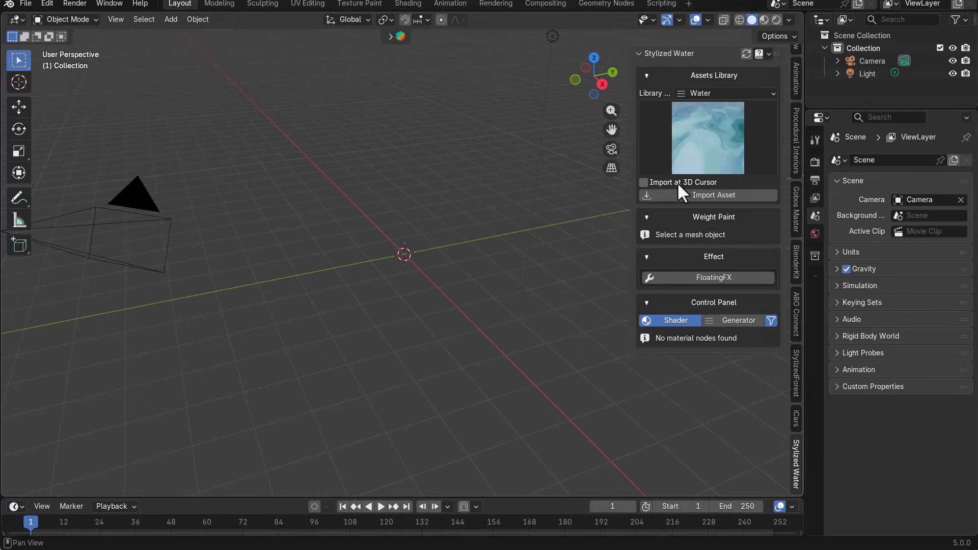
{"action": "mouse_move", "coordinate": [399, 269]}
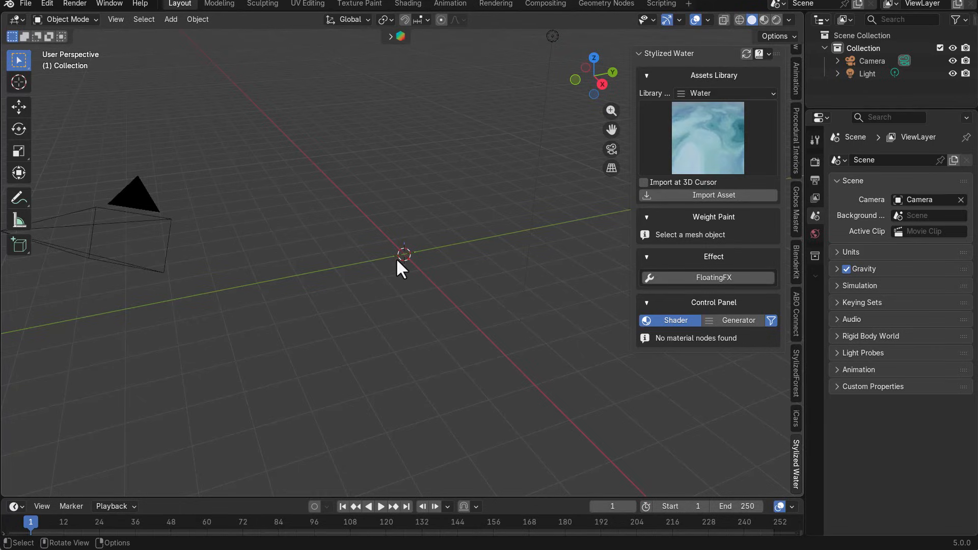
{"action": "mouse_move", "coordinate": [686, 211]}
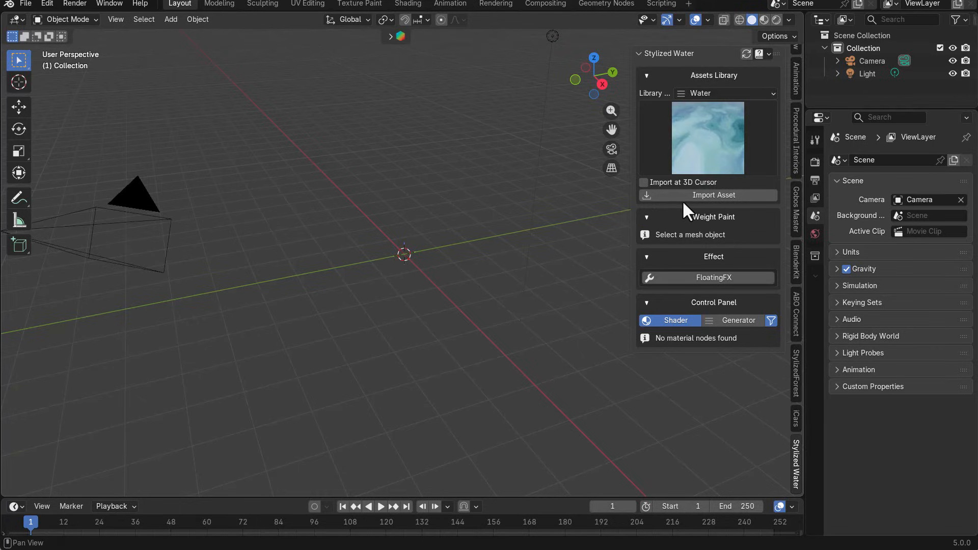
Import Stylized_Water_02 into the scene and scroll through its Control Panel settings.
{"action": "left_click", "coordinate": [713, 194]}
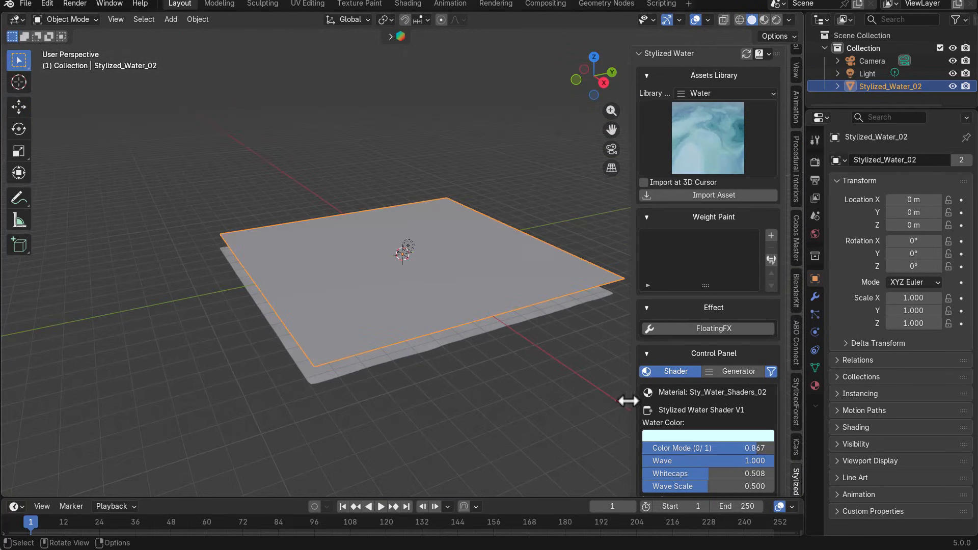
{"action": "scroll", "scroll_direction": "down", "scroll_amount": 3}
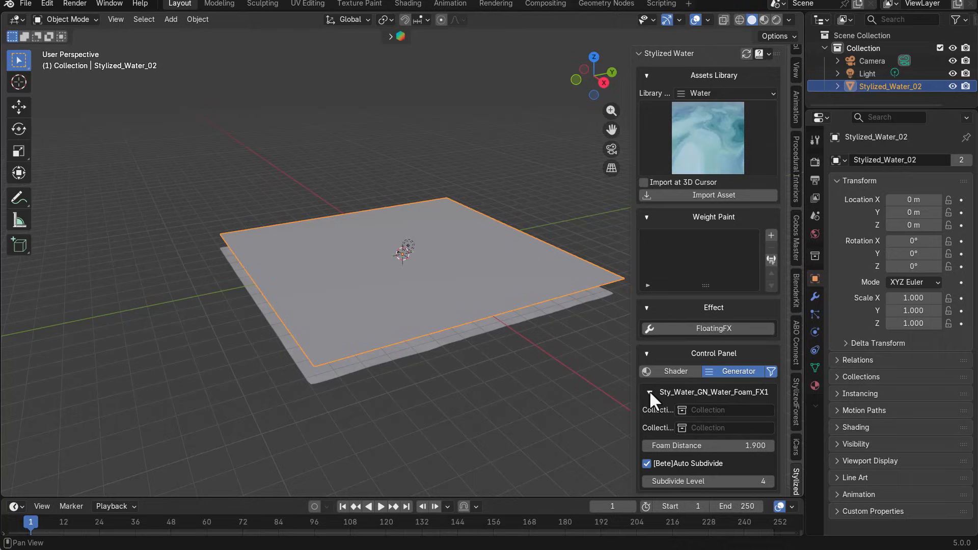
{"action": "left_click", "coordinate": [667, 371]}
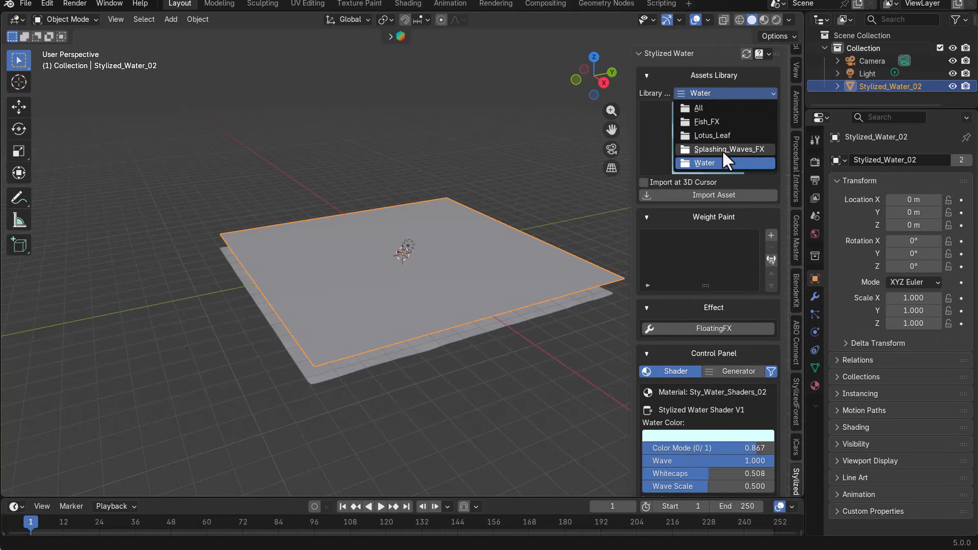
Import a Splashing_Waves_FX foam layer and scale it up.
{"action": "left_click", "coordinate": [725, 150]}
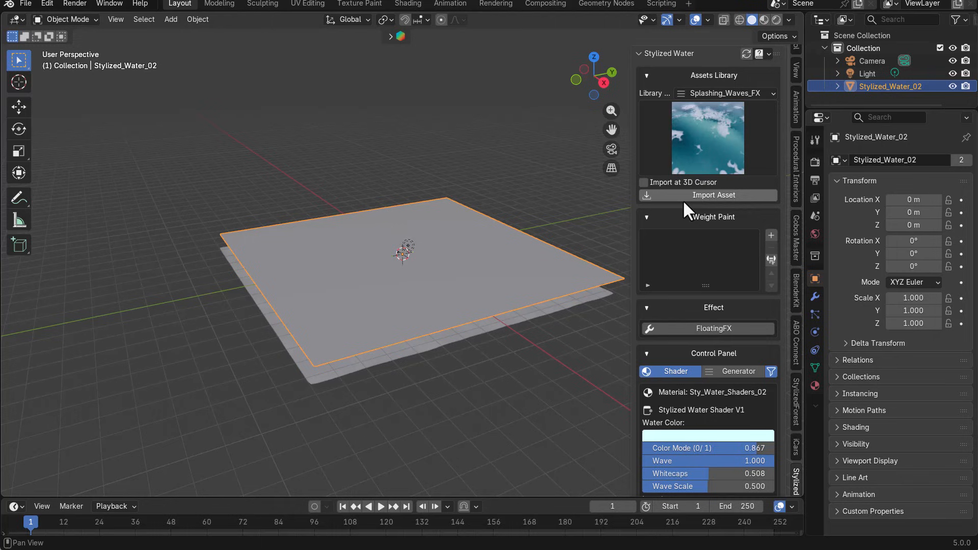
{"action": "left_click", "coordinate": [707, 195]}
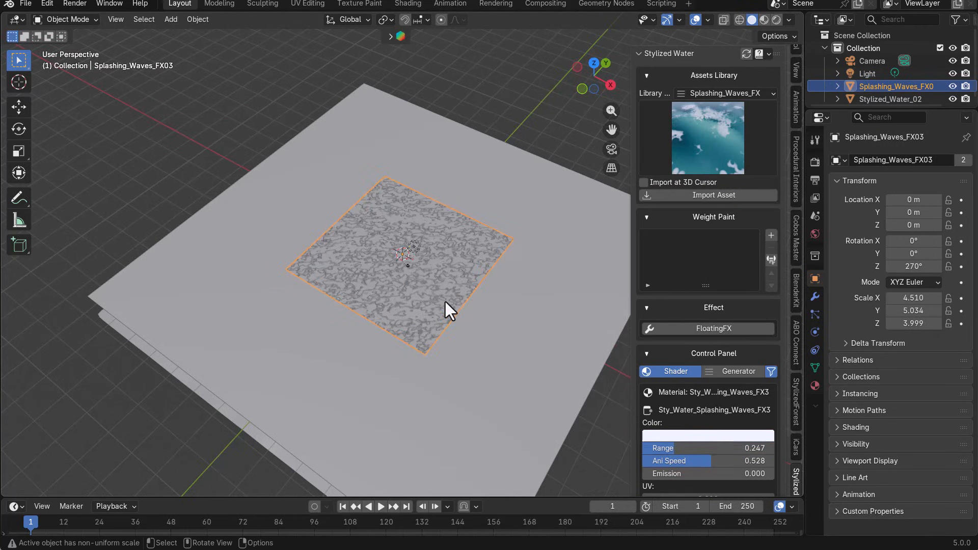
{"action": "key", "text": "s"}
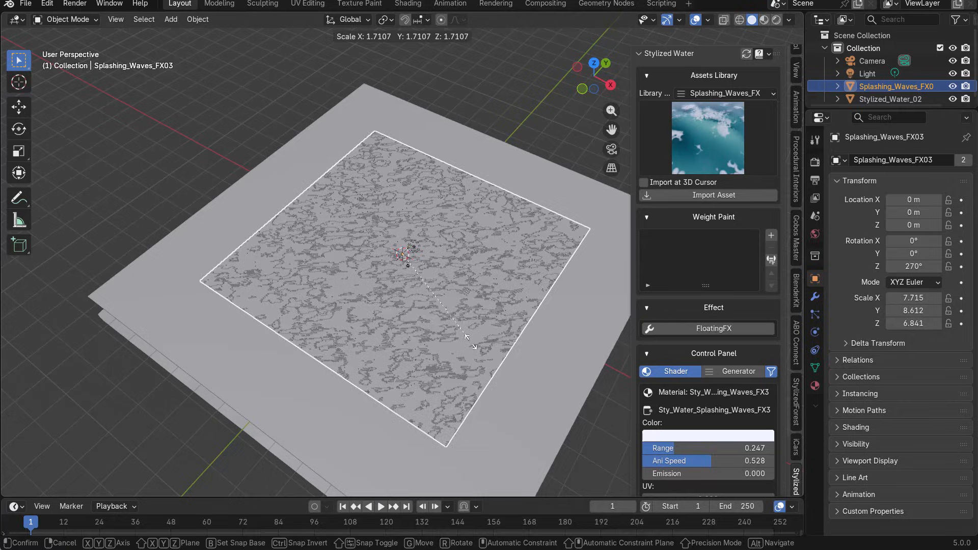
{"action": "left_click", "coordinate": [723, 92]}
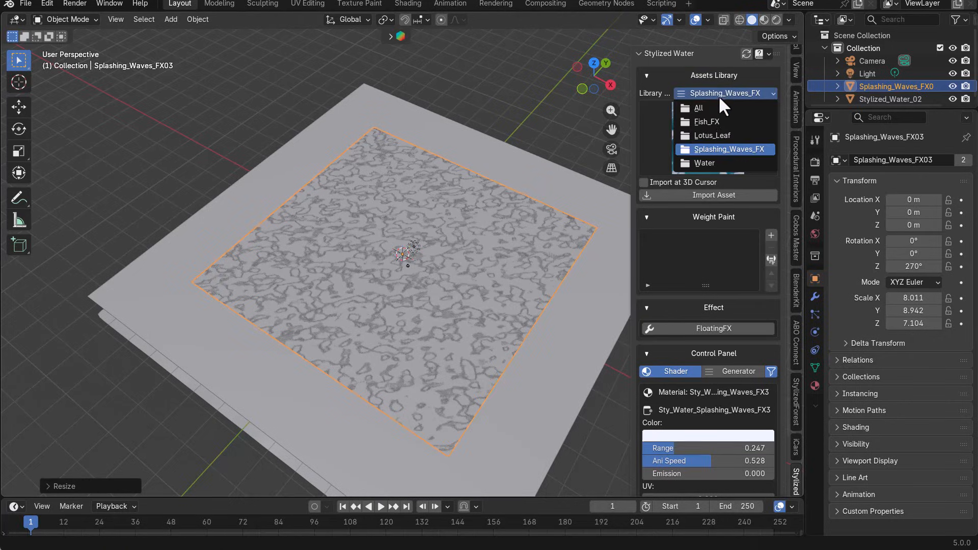
Add a Lotus_Leaf layer and enlarge it.
{"action": "left_click", "coordinate": [711, 135]}
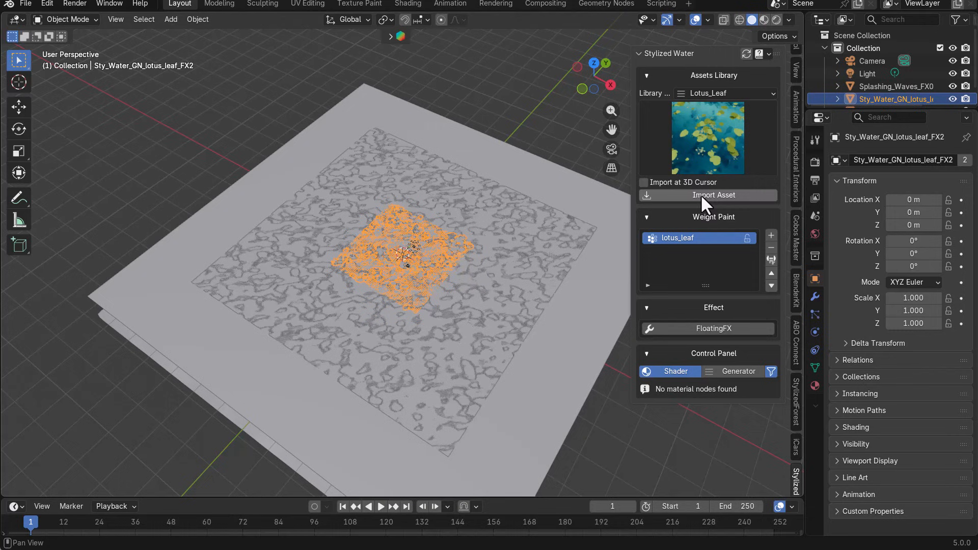
{"action": "key", "text": "s"}
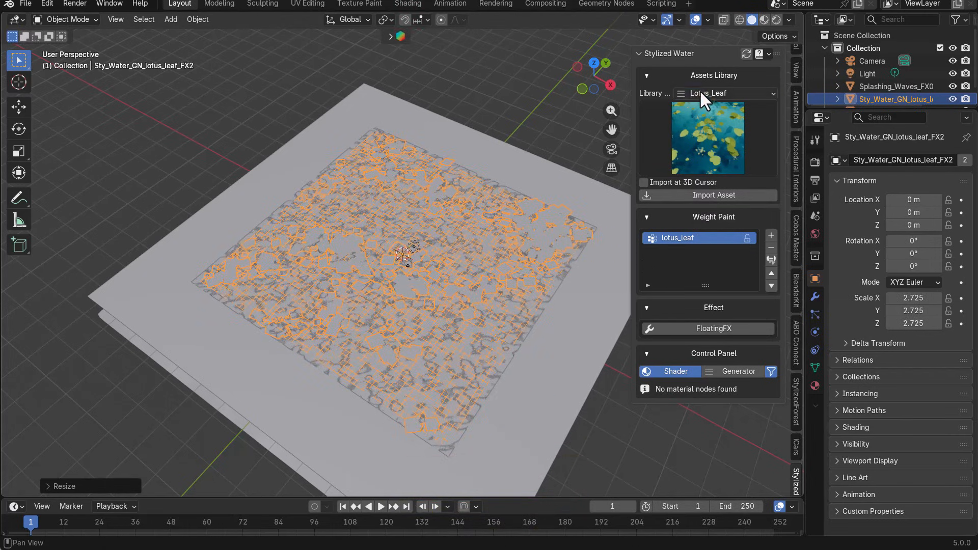
{"action": "left_click", "coordinate": [723, 93]}
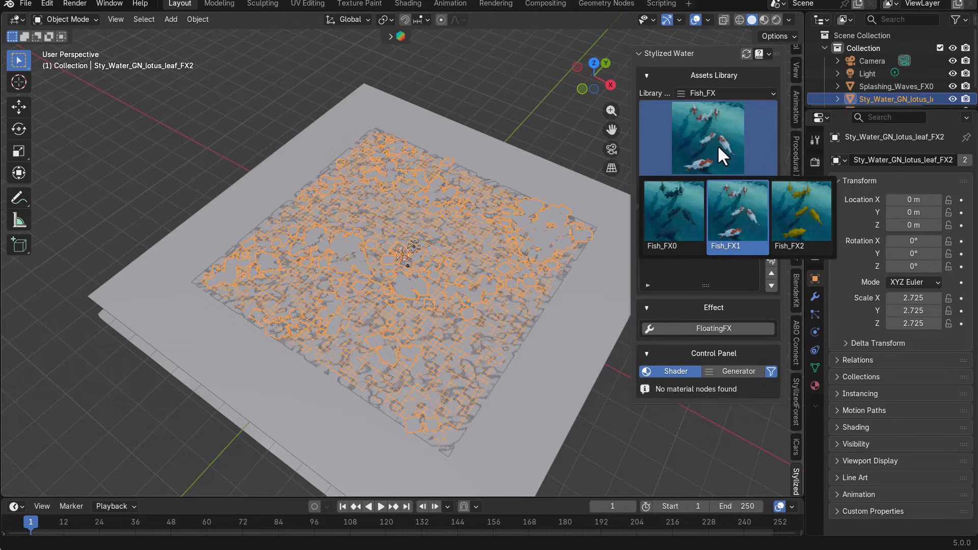
{"action": "mouse_move", "coordinate": [742, 248]}
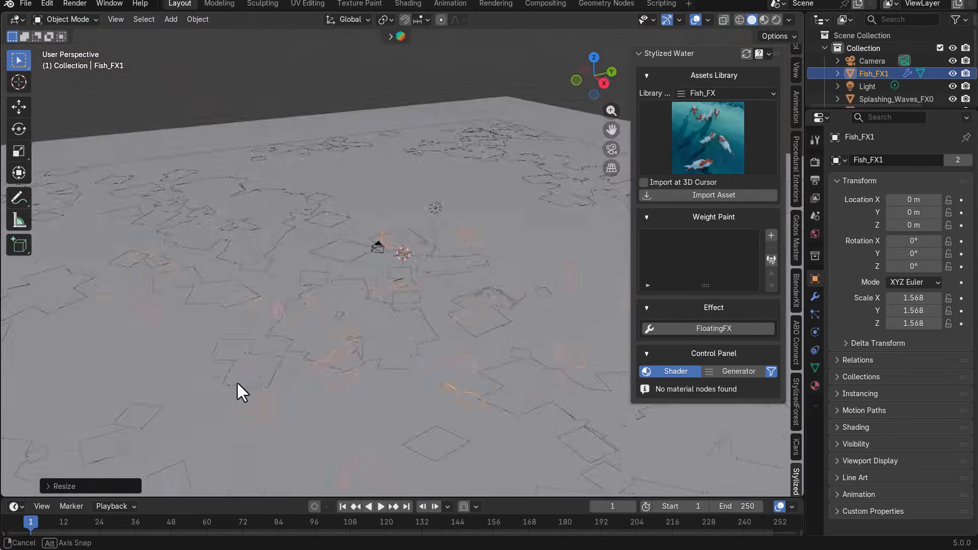
Import the Fish_FX1 koi school and turn on its Preview Mesh.
{"action": "left_click", "coordinate": [737, 371]}
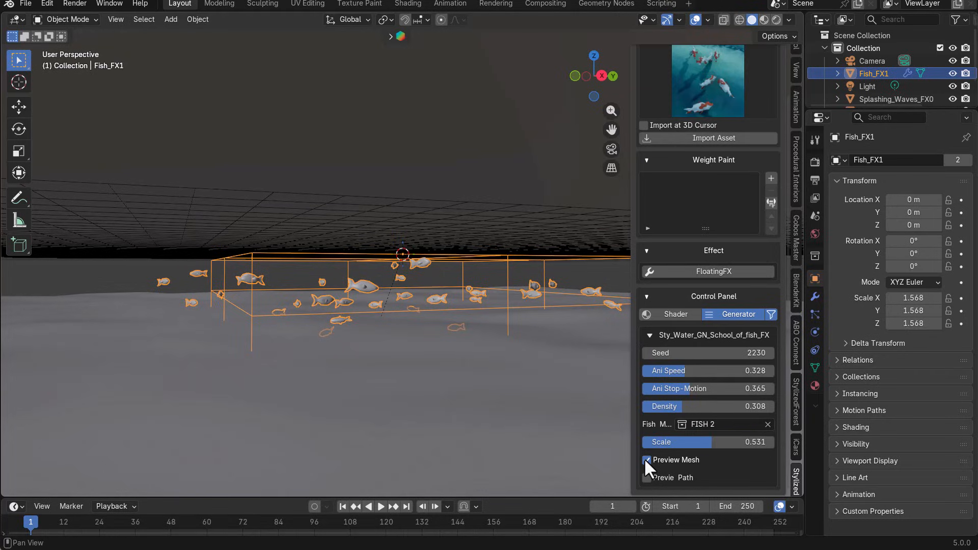
{"action": "left_click", "coordinate": [646, 460]}
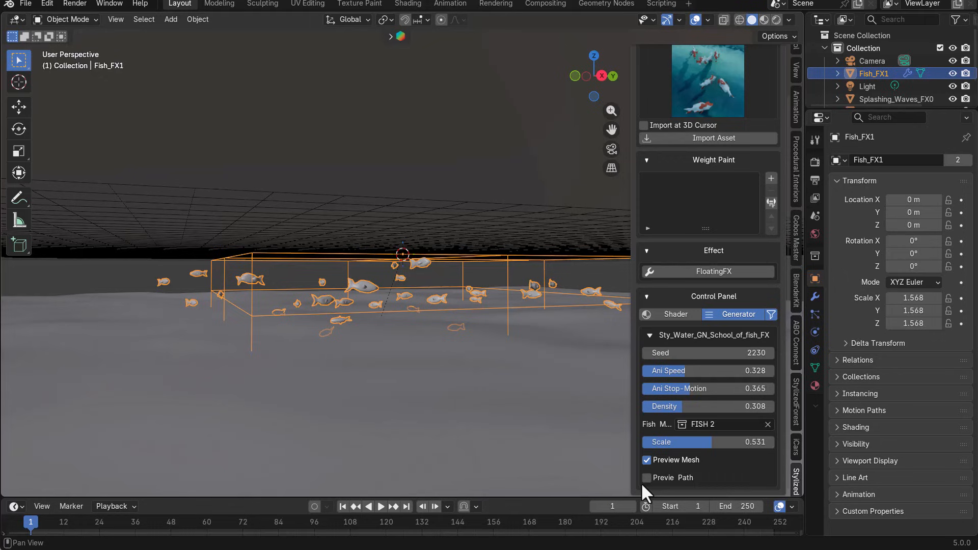
{"action": "left_click", "coordinate": [646, 477]}
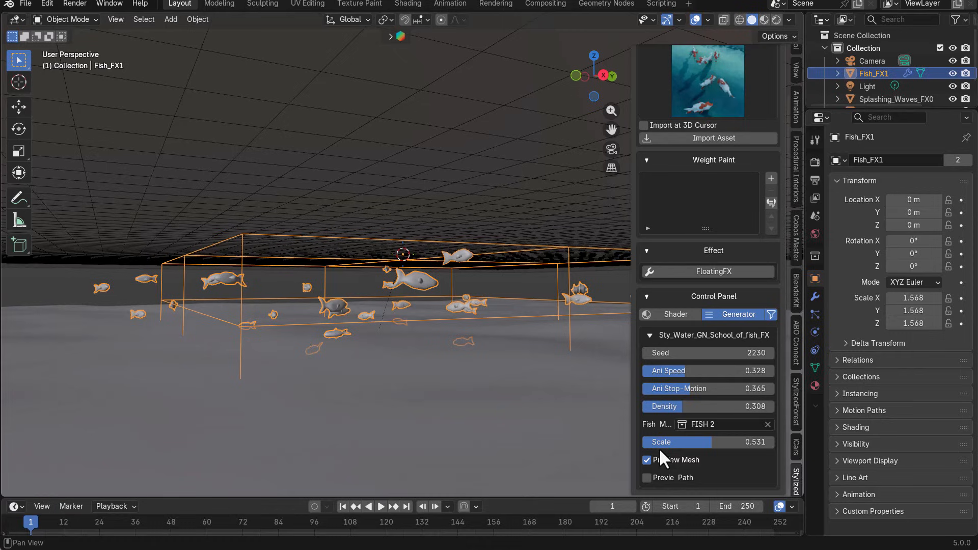
{"action": "mouse_move", "coordinate": [739, 321]}
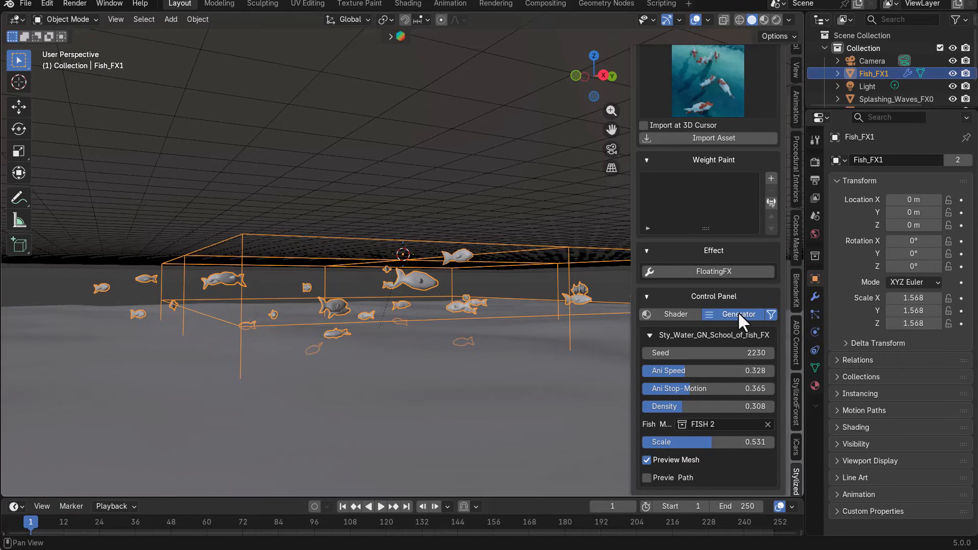
Set the render engine to Cycles on GPU Compute and switch to Rendered shading.
{"action": "left_click", "coordinate": [929, 160]}
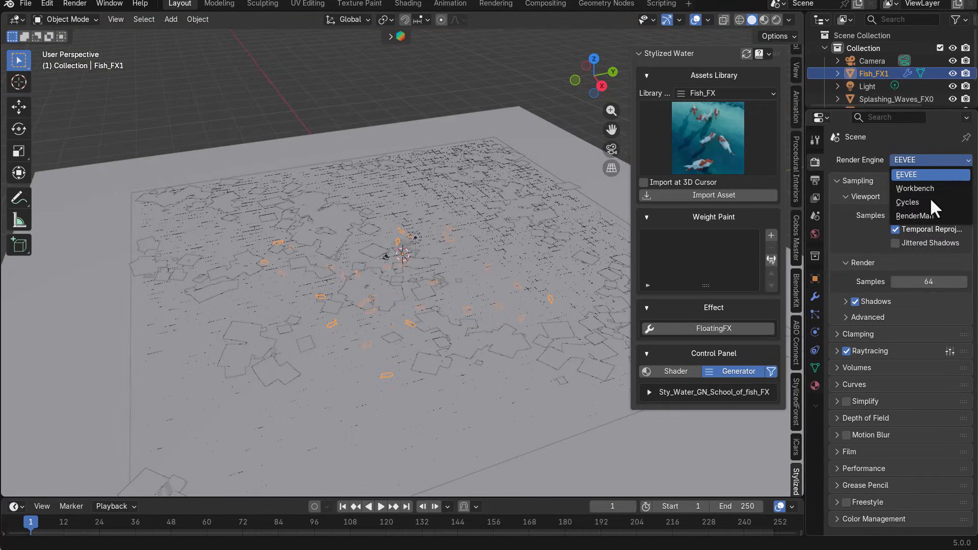
{"action": "left_click", "coordinate": [908, 202]}
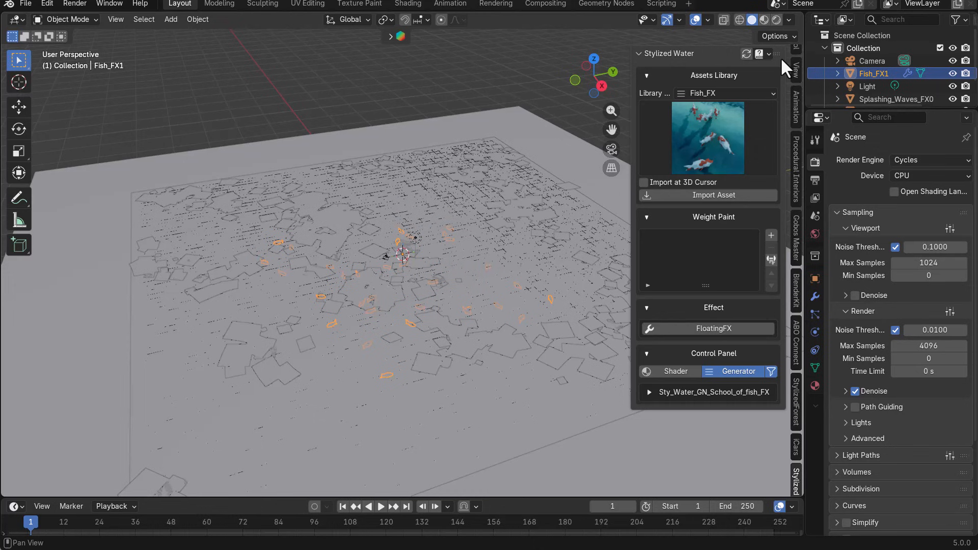
{"action": "left_click", "coordinate": [928, 175]}
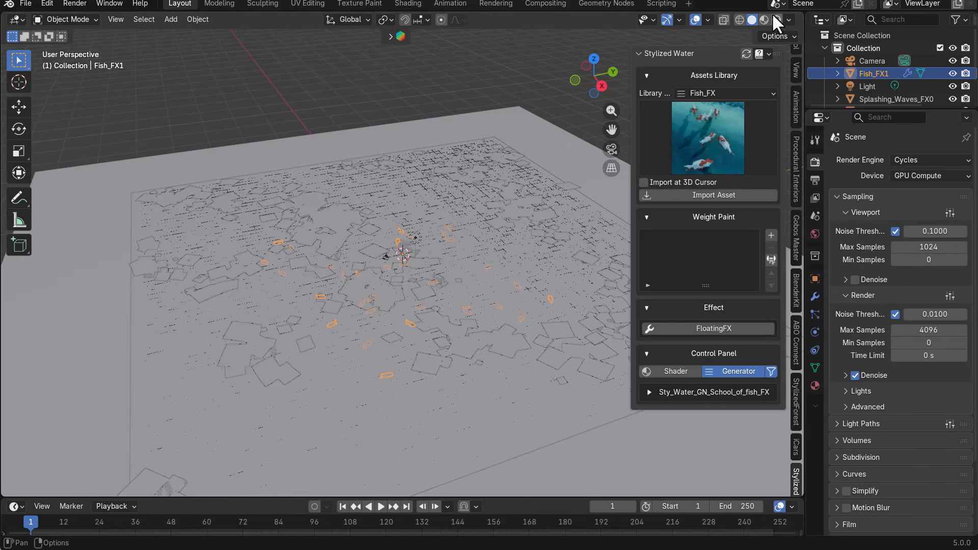
{"action": "left_click", "coordinate": [776, 20]}
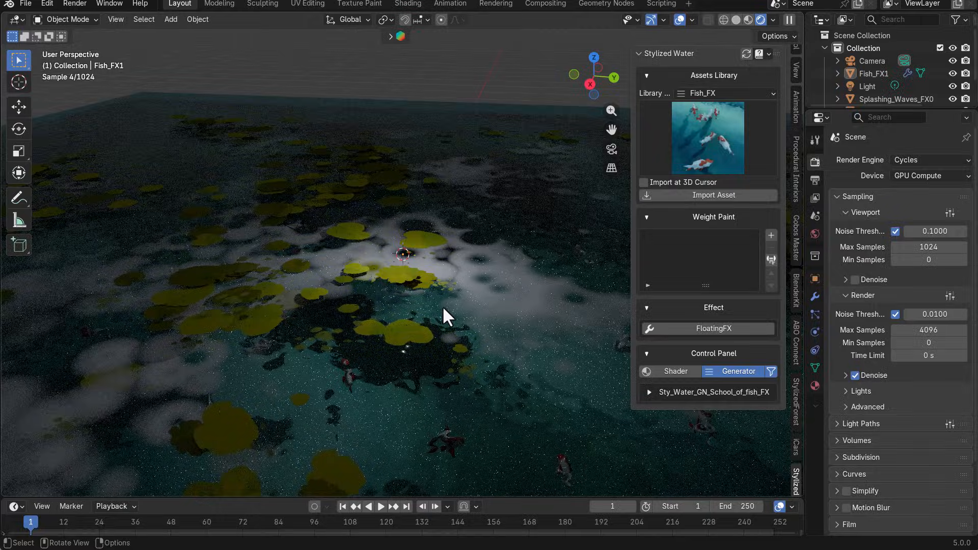
Select the Sun light, move to frame 54, and enable Viewport Denoise.
{"action": "left_click", "coordinate": [866, 86]}
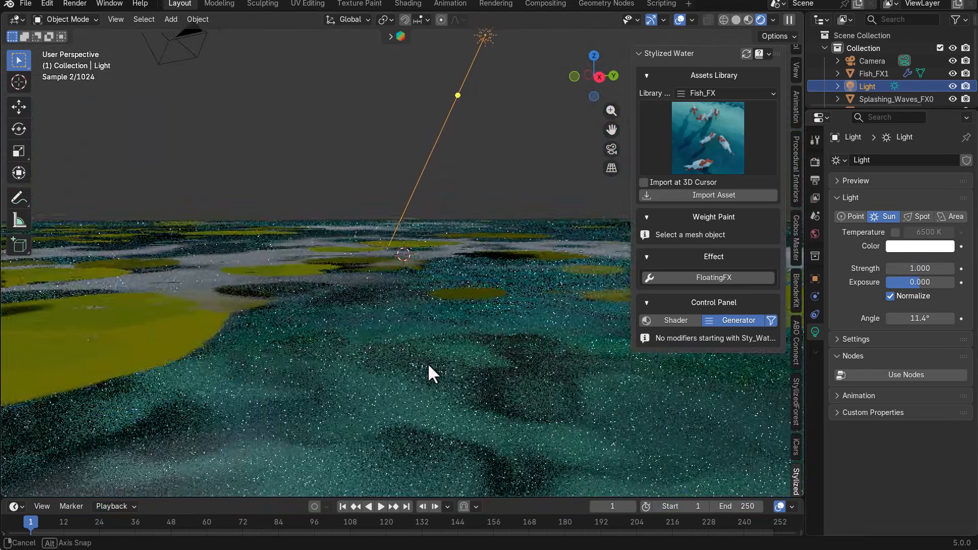
{"action": "left_click", "coordinate": [380, 507]}
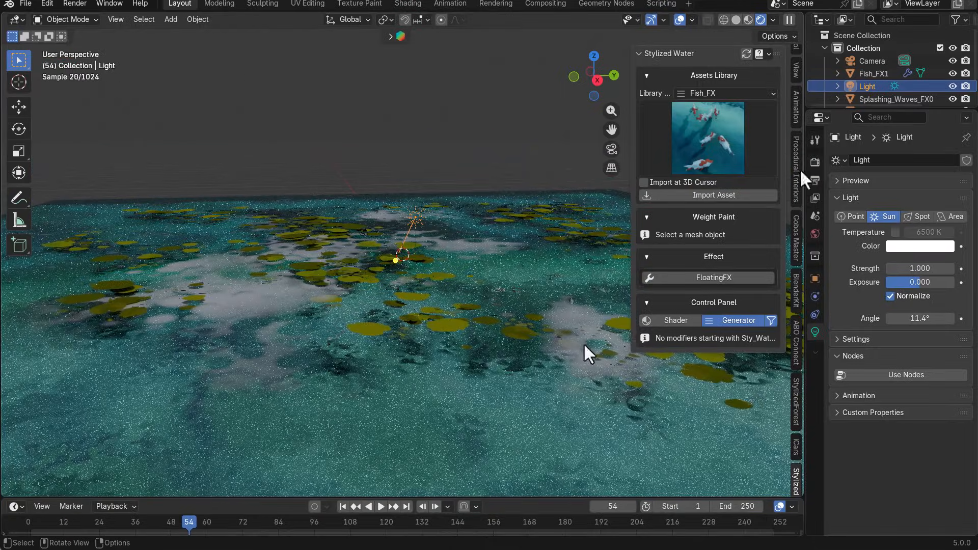
{"action": "left_click", "coordinate": [814, 162]}
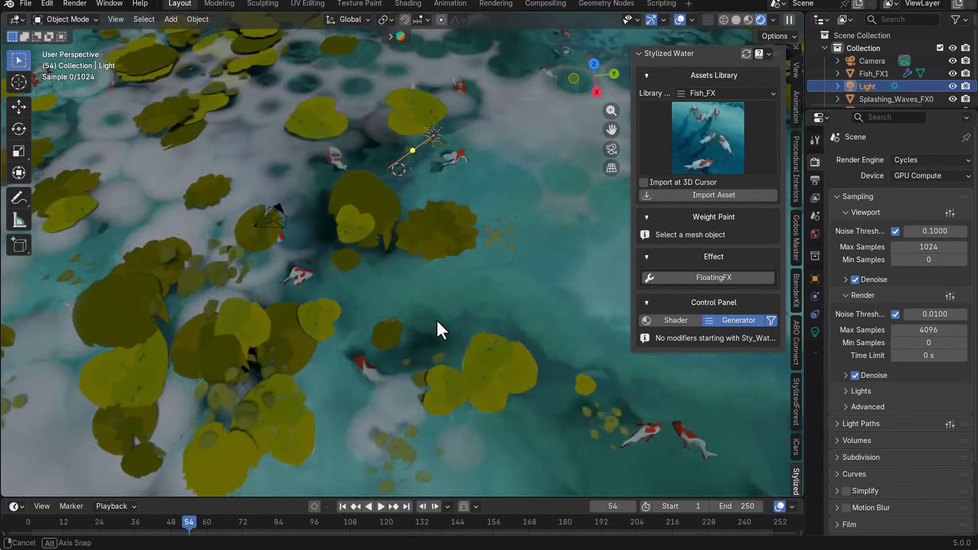
Play the pond animation to watch the koi swim, then stop playback.
{"action": "left_click", "coordinate": [381, 506]}
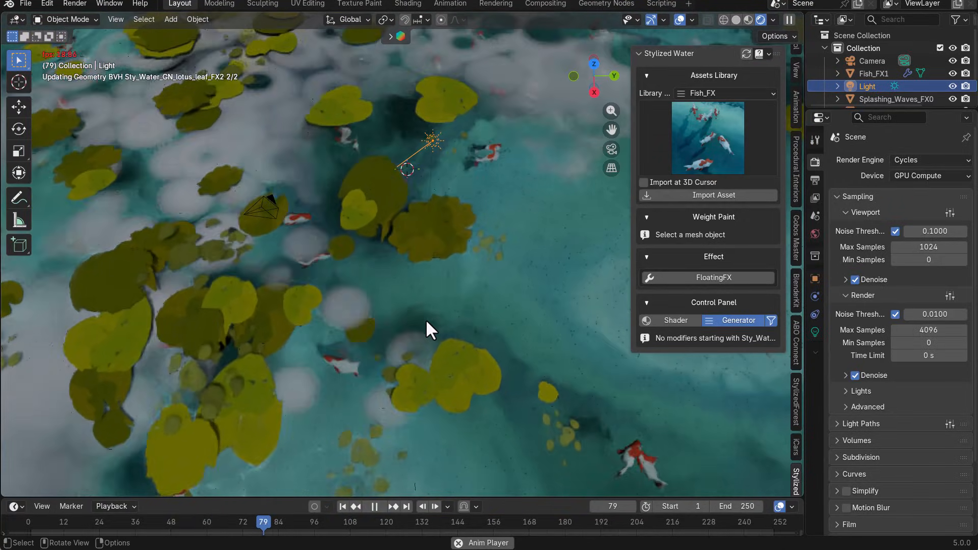
{"action": "left_click", "coordinate": [374, 506]}
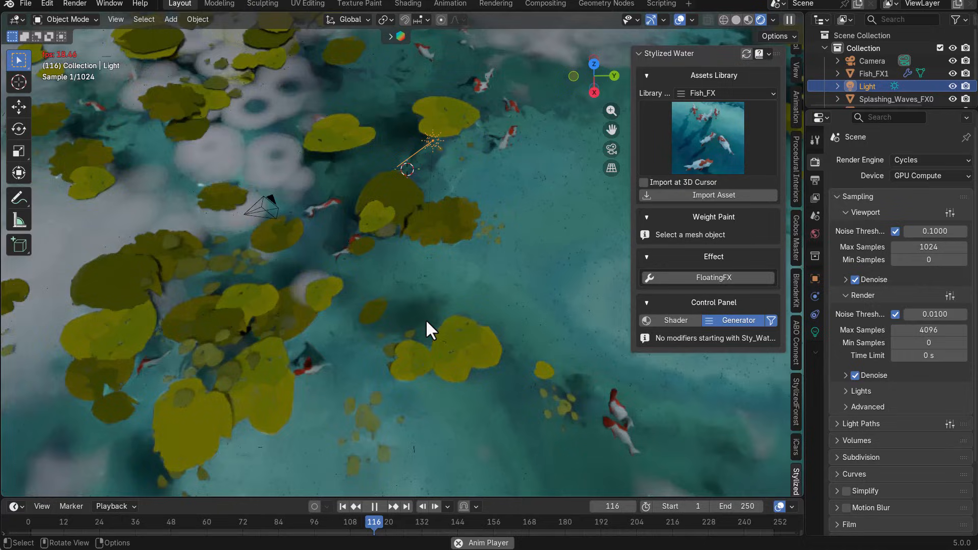
{"action": "left_click", "coordinate": [374, 506]}
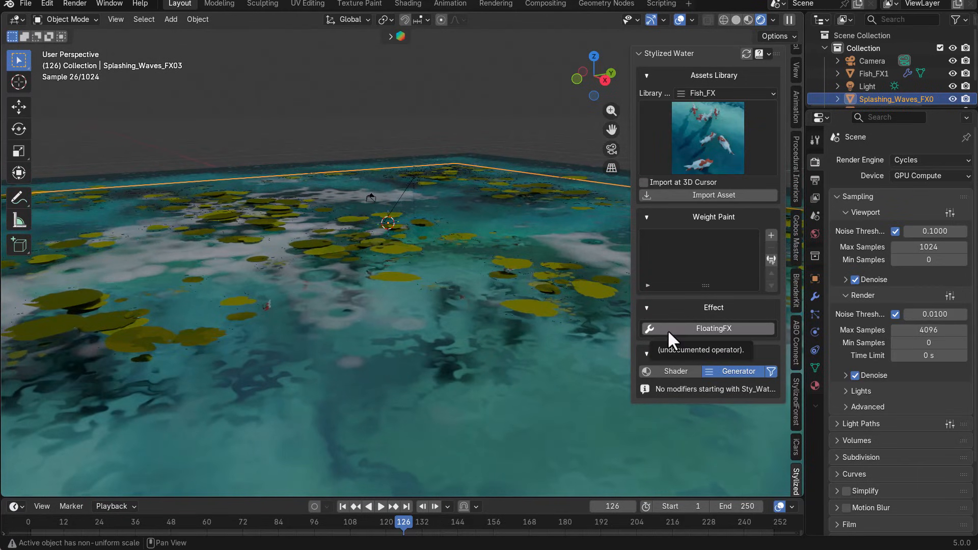
Add FloatingFX to Splashing_Waves_FX03 and review its speed, movement and rotation ranges.
{"action": "left_click", "coordinate": [708, 328]}
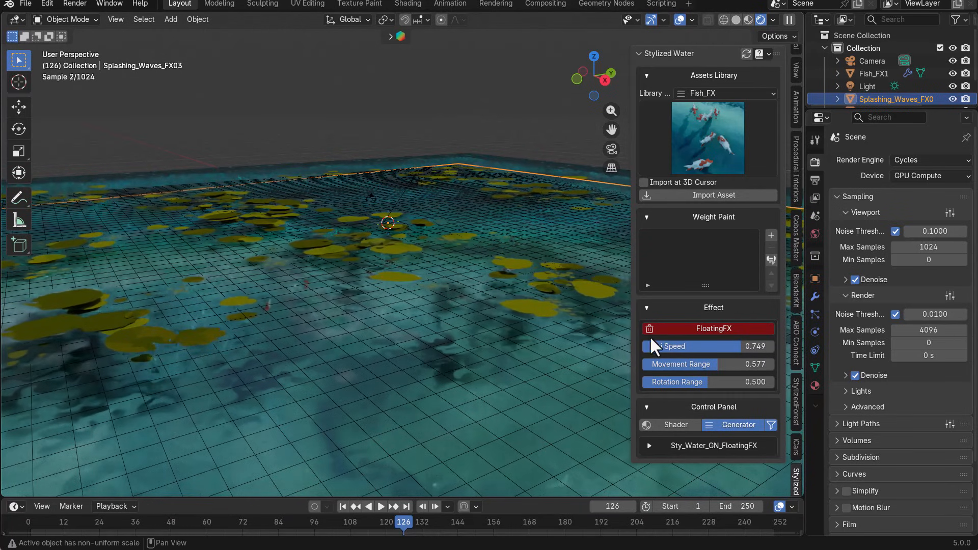
{"action": "left_click", "coordinate": [647, 307]}
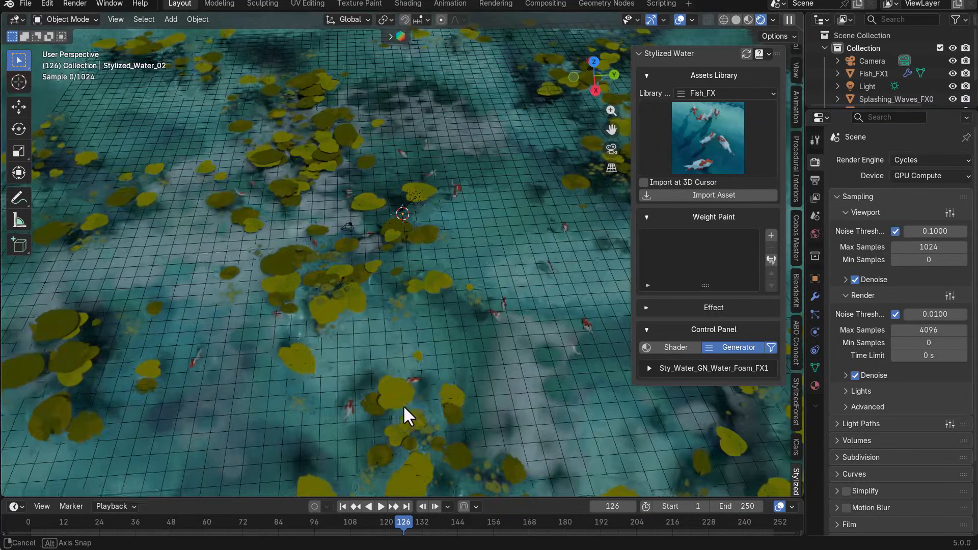
Change the water material's foam colour to bright cyan #5CFFF9 with the colour wheel.
{"action": "left_click", "coordinate": [675, 209]}
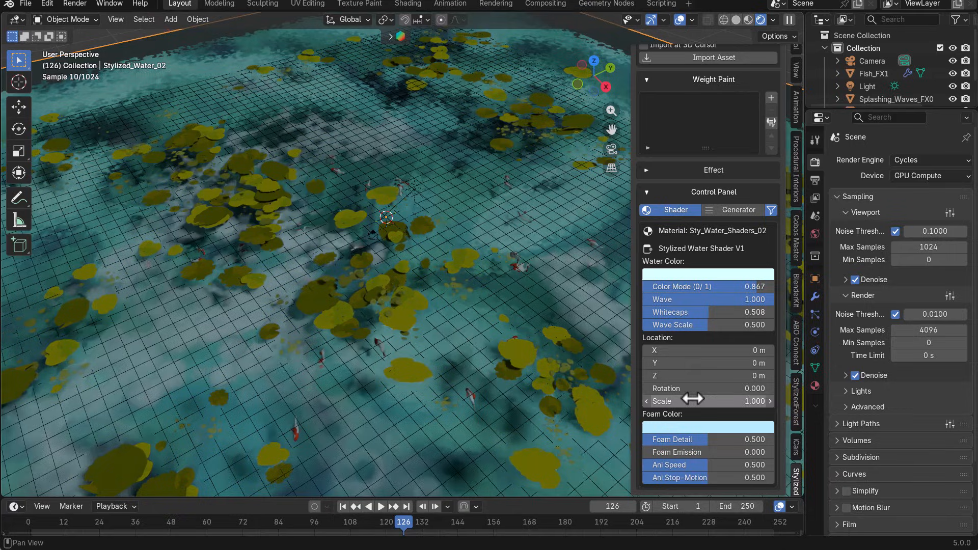
{"action": "left_click", "coordinate": [708, 274]}
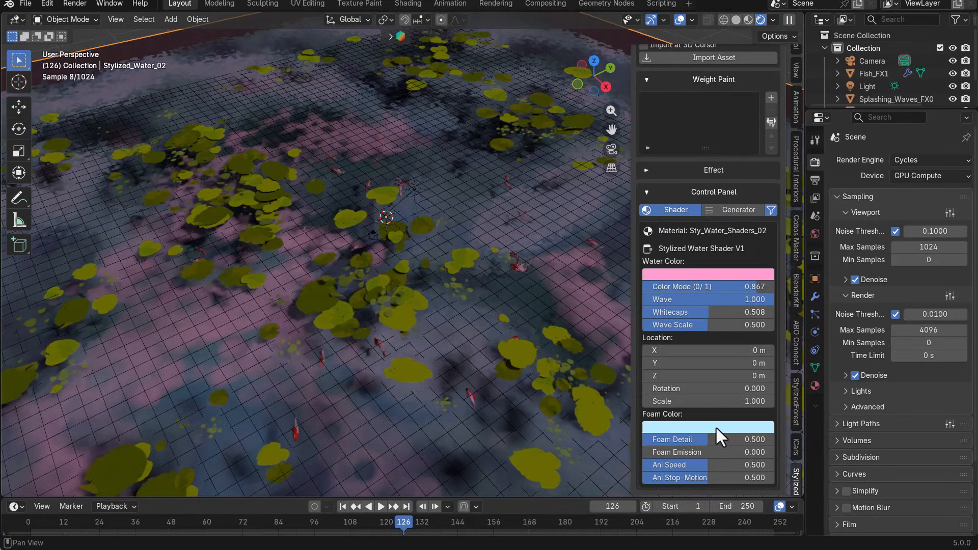
{"action": "left_click", "coordinate": [706, 426]}
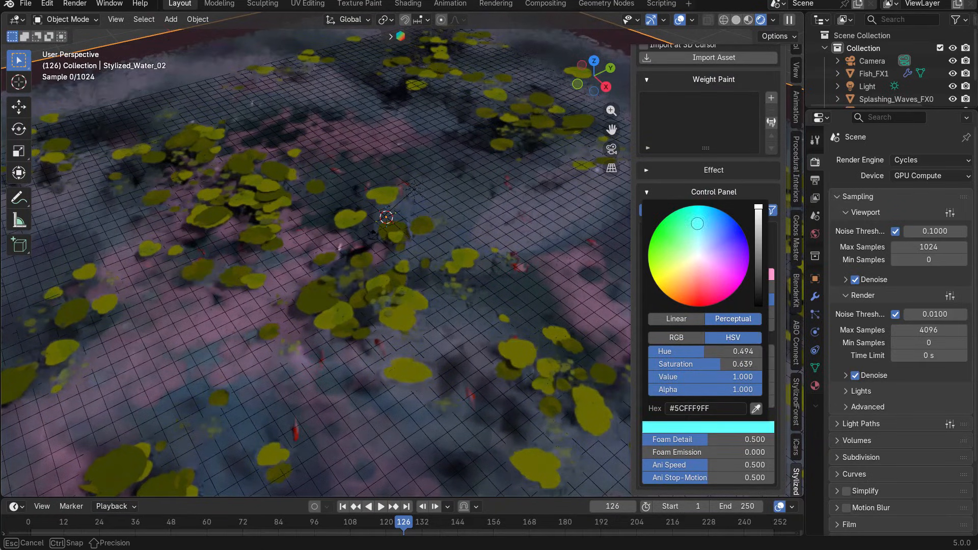
{"action": "left_click", "coordinate": [717, 271]}
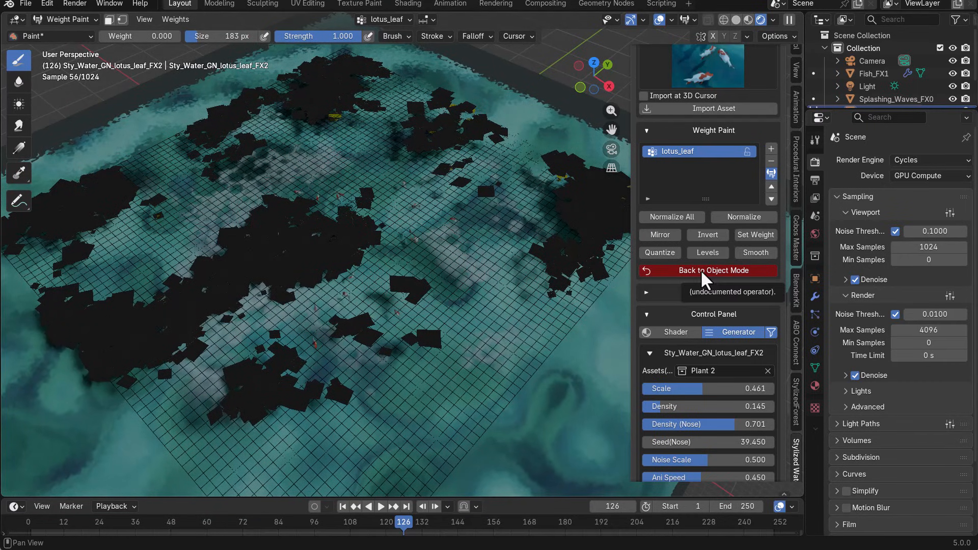
Leave Weight Paint mode and return the pond to Object Mode.
{"action": "left_click", "coordinate": [707, 270]}
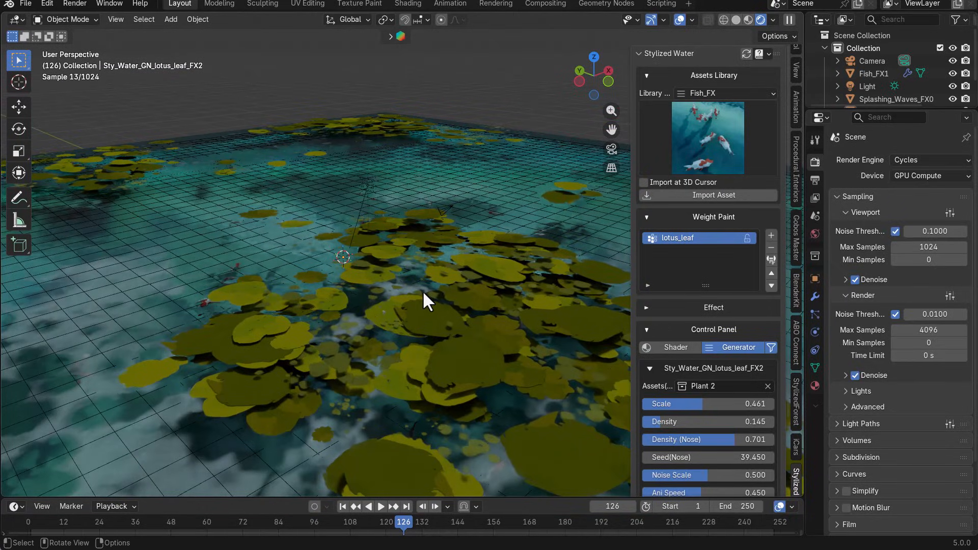
{"action": "mouse_move", "coordinate": [715, 59]}
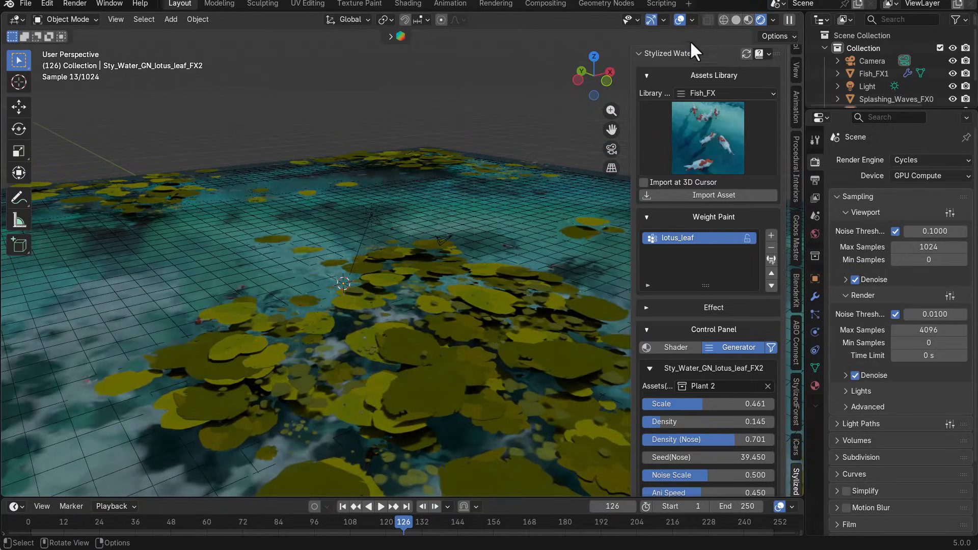
Move the timeline to frame 242 to review the lotus leaf clusters.
{"action": "left_click", "coordinate": [381, 505]}
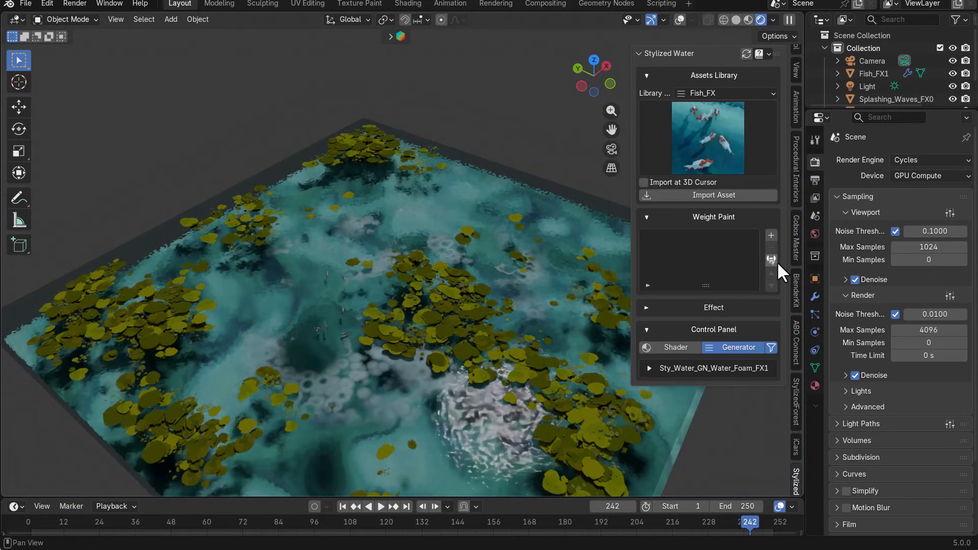
{"action": "left_click", "coordinate": [770, 236]}
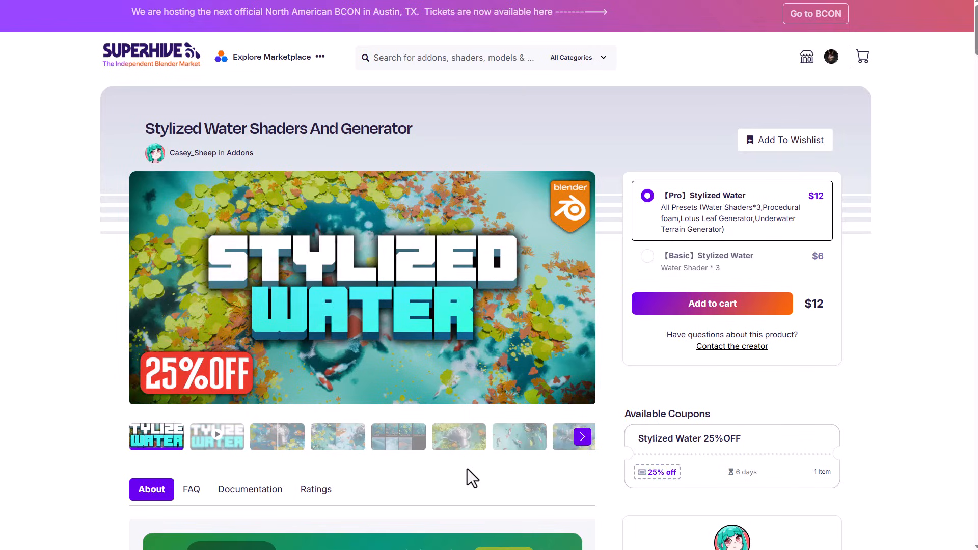
Scroll the Stylized Water page down to the SW25 code and Casey_Sheep's details.
{"action": "scroll", "scroll_direction": "down", "scroll_amount": 3}
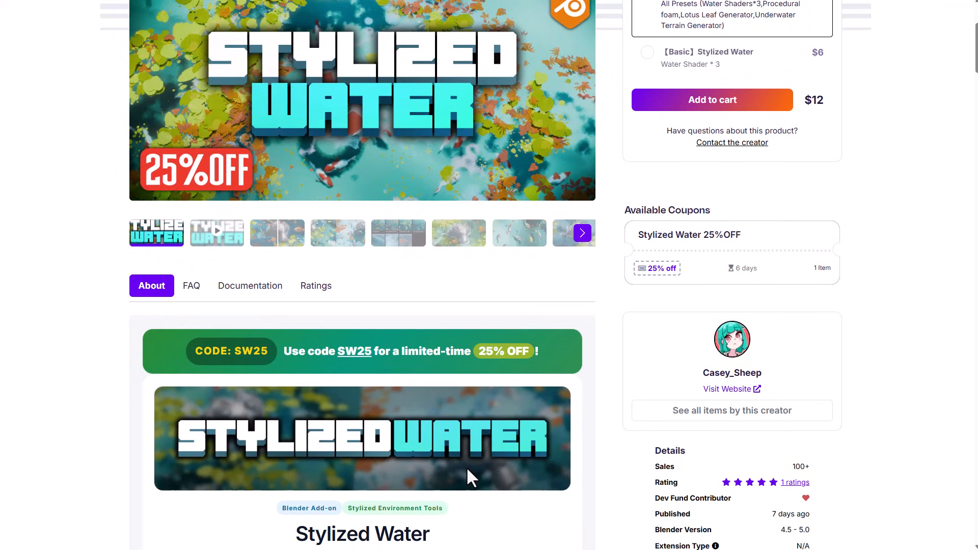
{"action": "mouse_move", "coordinate": [358, 442]}
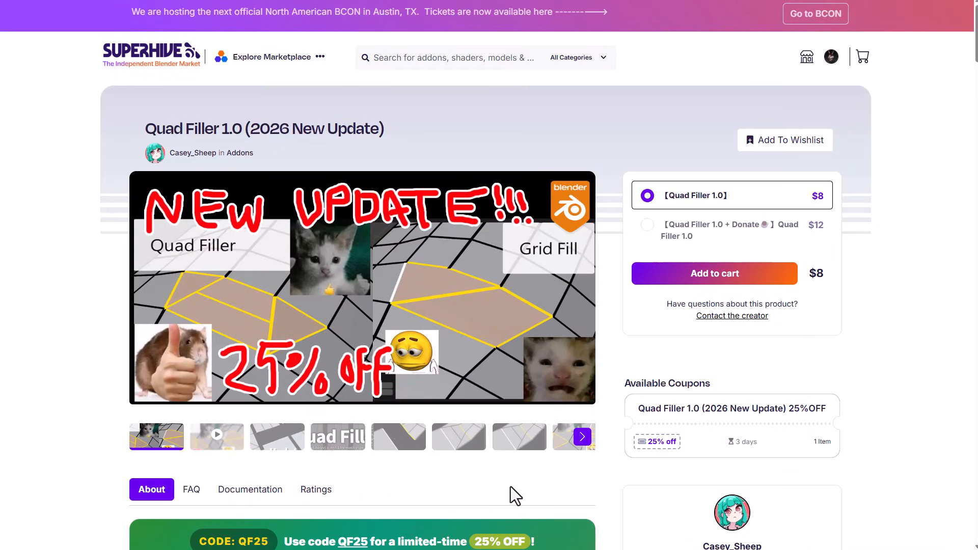
Scroll through the Quad Filler 1.0 product description.
{"action": "scroll", "scroll_direction": "down", "scroll_amount": 3}
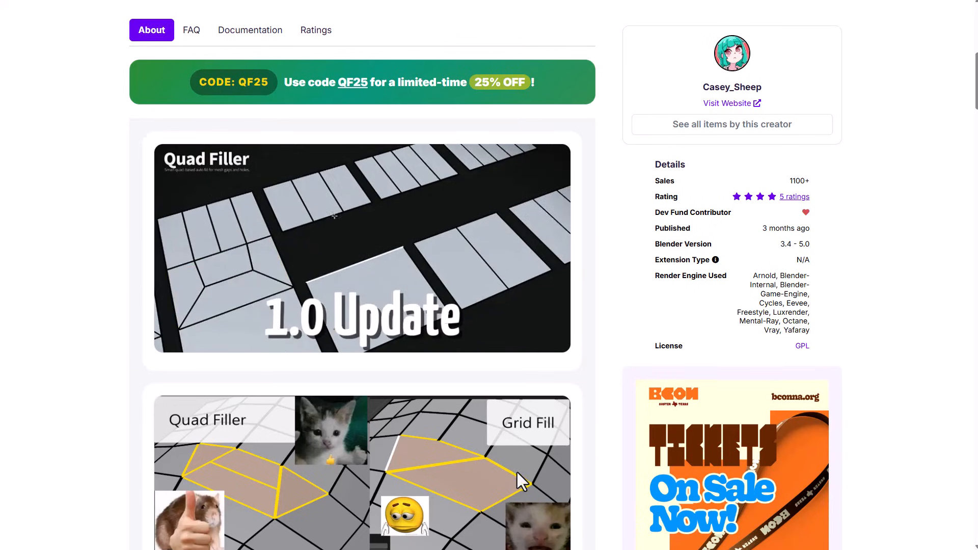
{"action": "scroll", "scroll_direction": "down", "scroll_amount": 3}
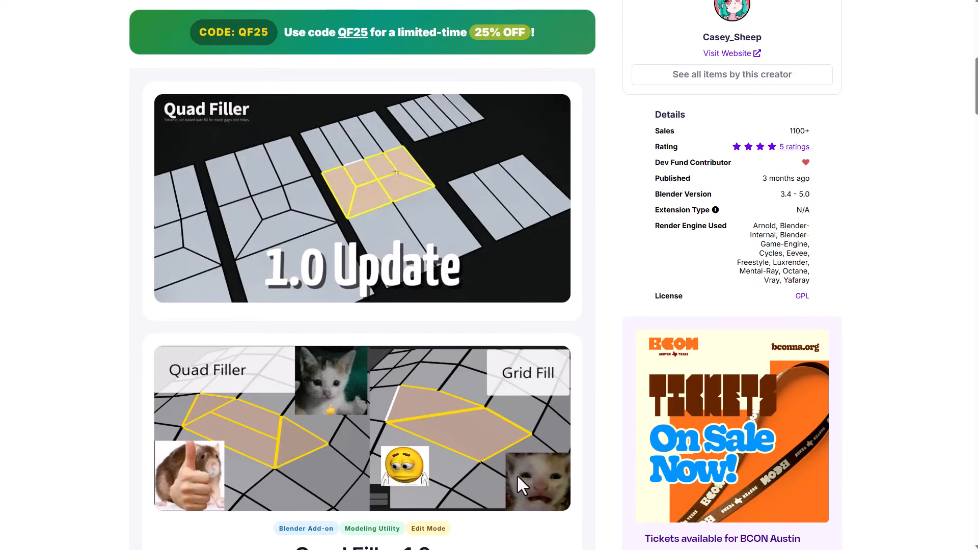
{"action": "scroll", "scroll_direction": "down", "scroll_amount": 3}
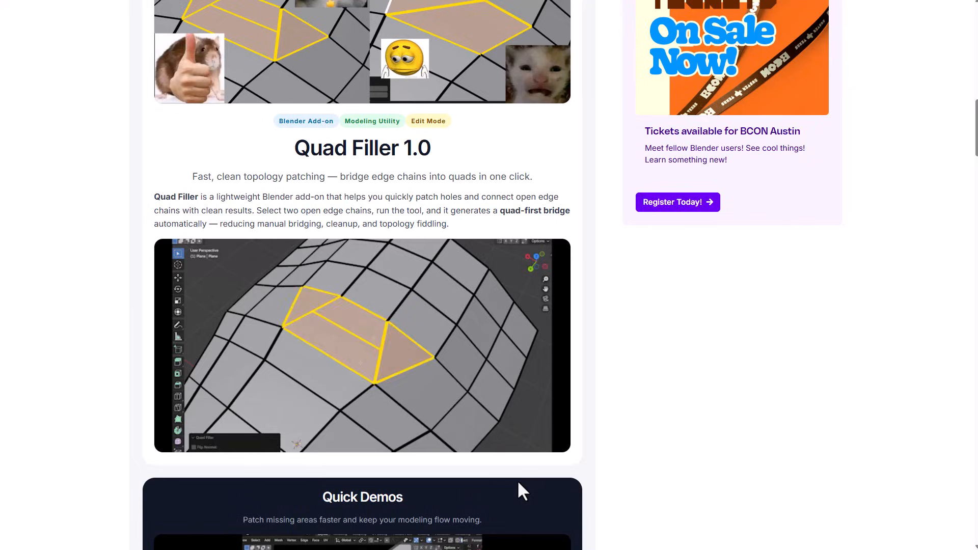
{"action": "scroll", "scroll_direction": "down", "scroll_amount": 3}
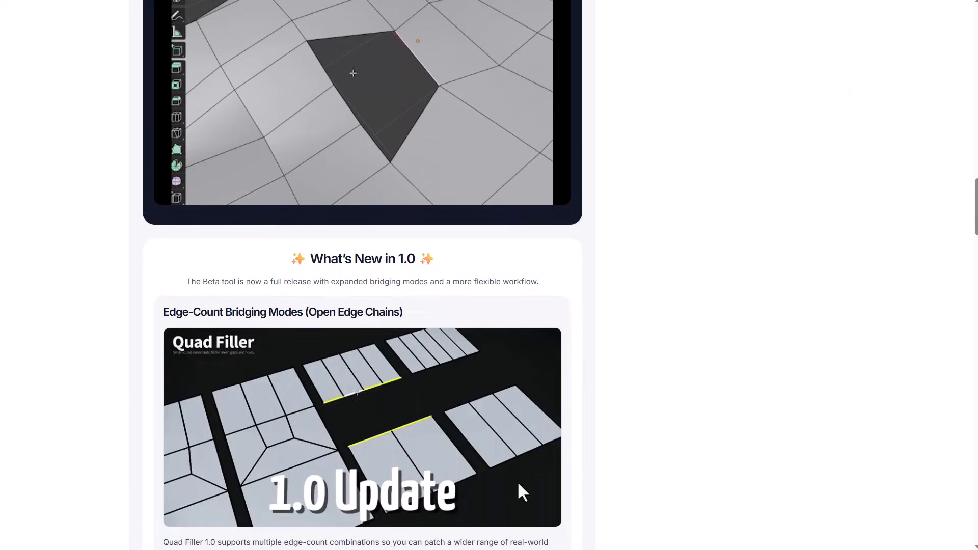
{"action": "scroll", "scroll_direction": "up", "scroll_amount": 3}
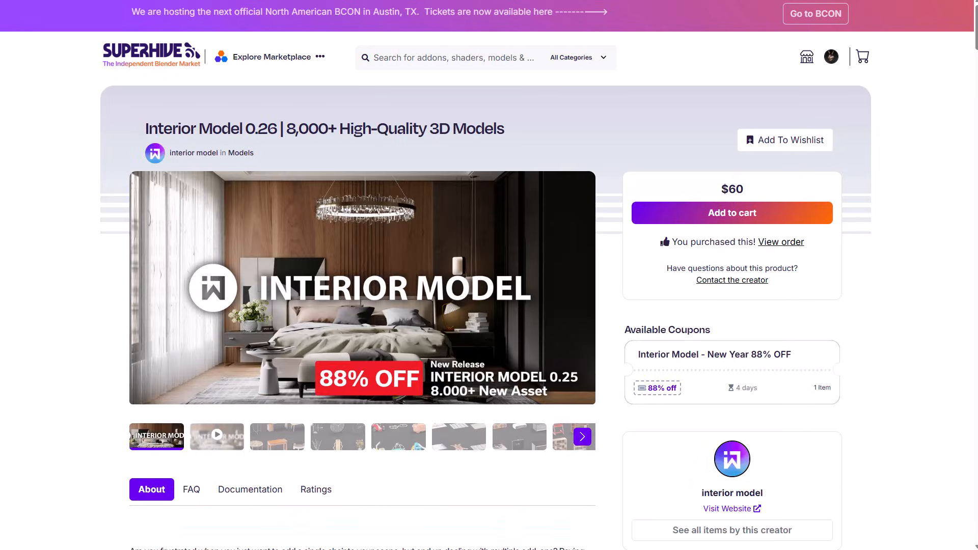
{"action": "mouse_move", "coordinate": [316, 489]}
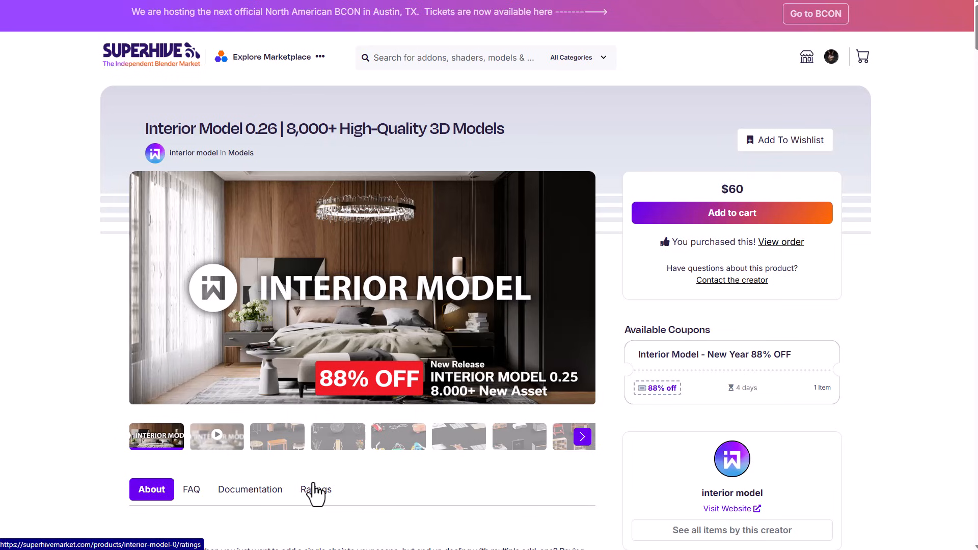
Scroll down through the Interior Model 0.26 product details.
{"action": "scroll", "scroll_direction": "down", "scroll_amount": 3}
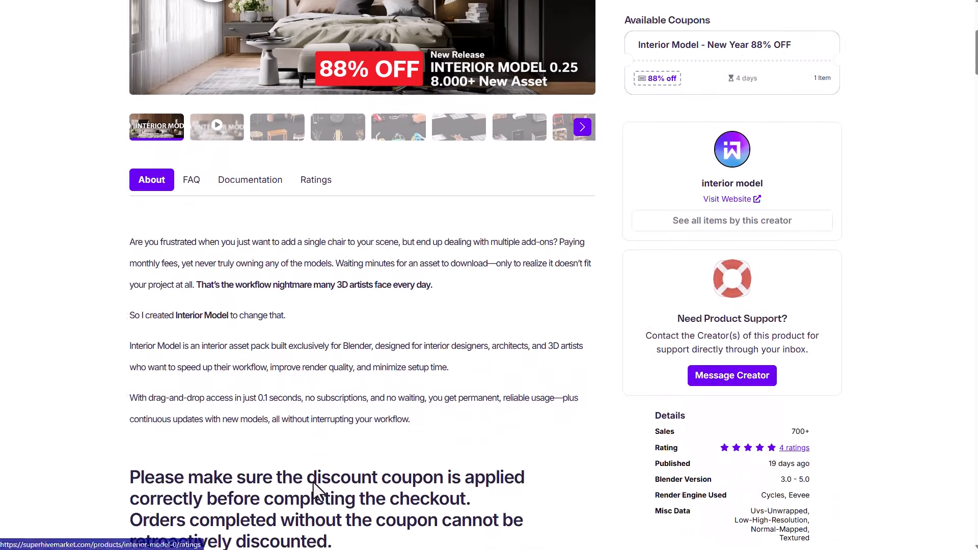
{"action": "scroll", "scroll_direction": "down", "scroll_amount": 3}
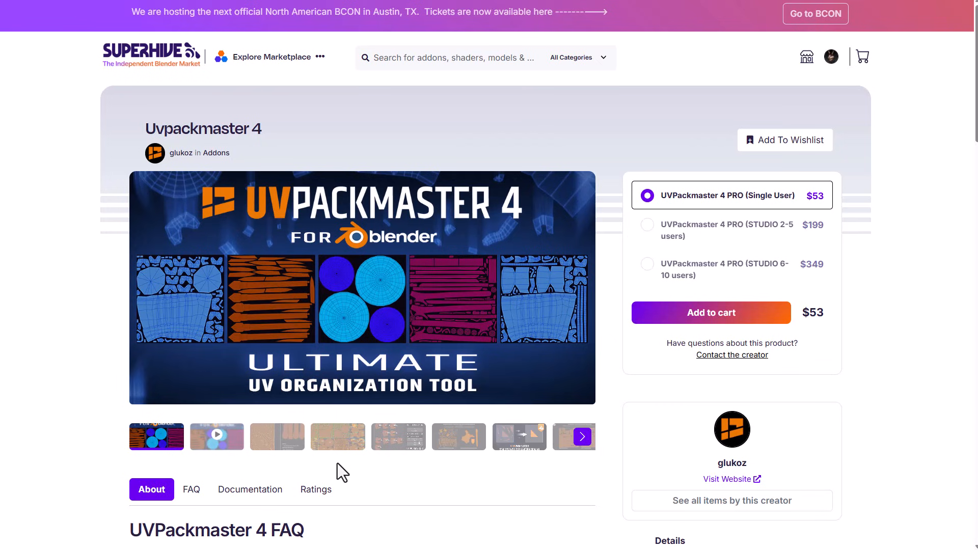
Scroll the UVPackmaster 4 page and view a later gallery image.
{"action": "scroll", "scroll_direction": "down", "scroll_amount": 3}
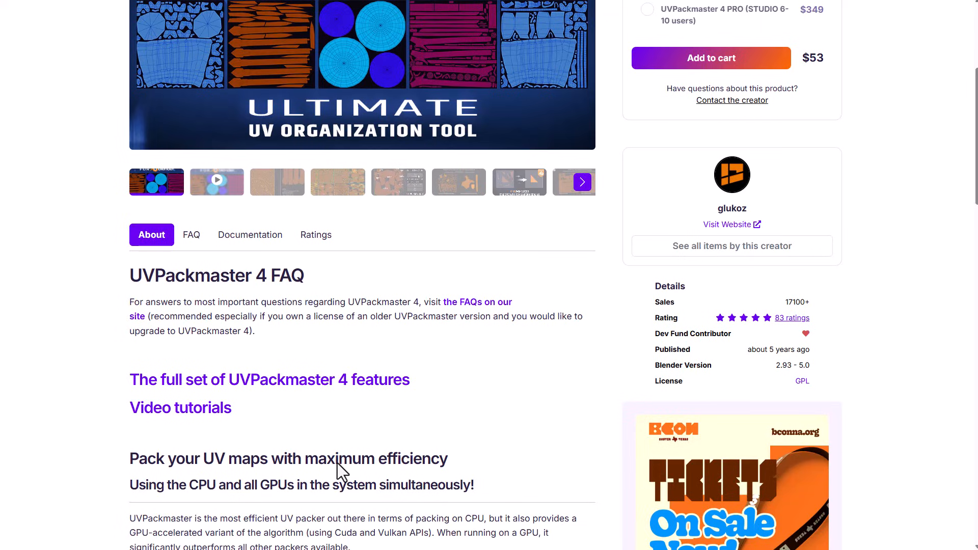
{"action": "left_click", "coordinate": [399, 181]}
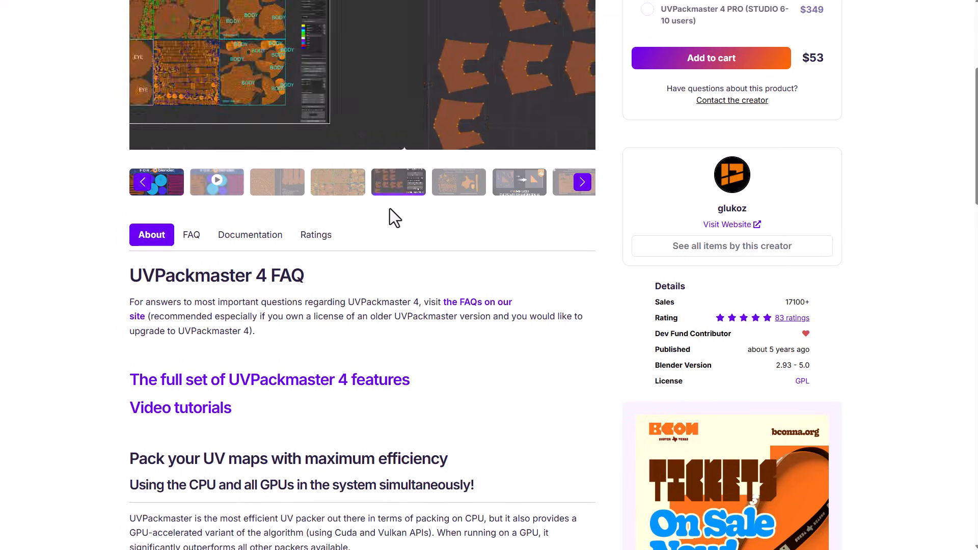
{"action": "scroll", "scroll_direction": "up", "scroll_amount": 3}
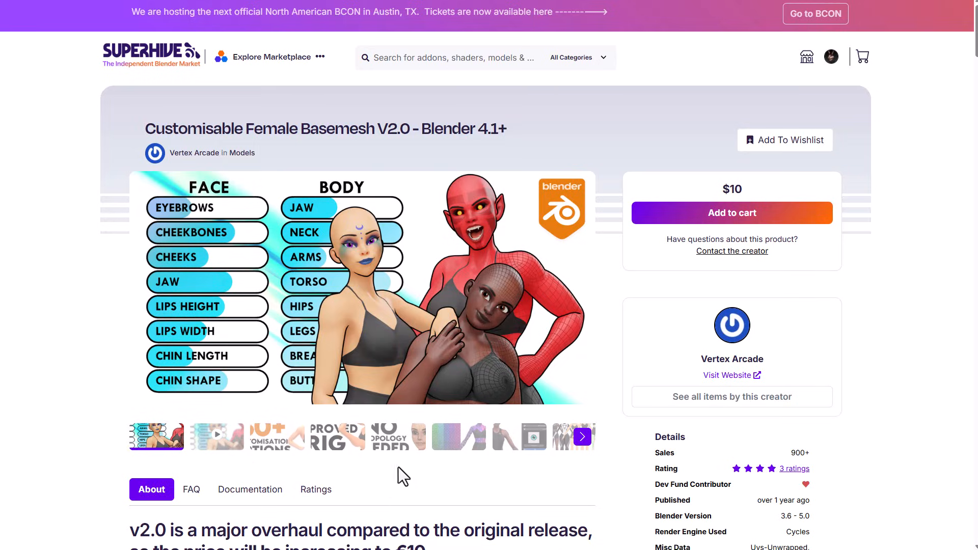
Preview the basemesh gallery images, including No Retopology Needed and Improved Rig.
{"action": "left_click", "coordinate": [396, 436]}
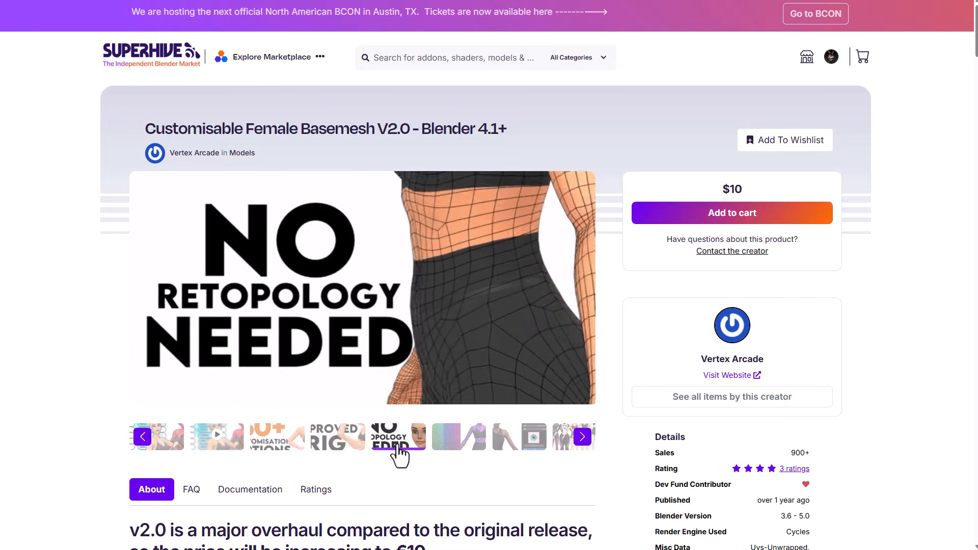
{"action": "left_click", "coordinate": [336, 436]}
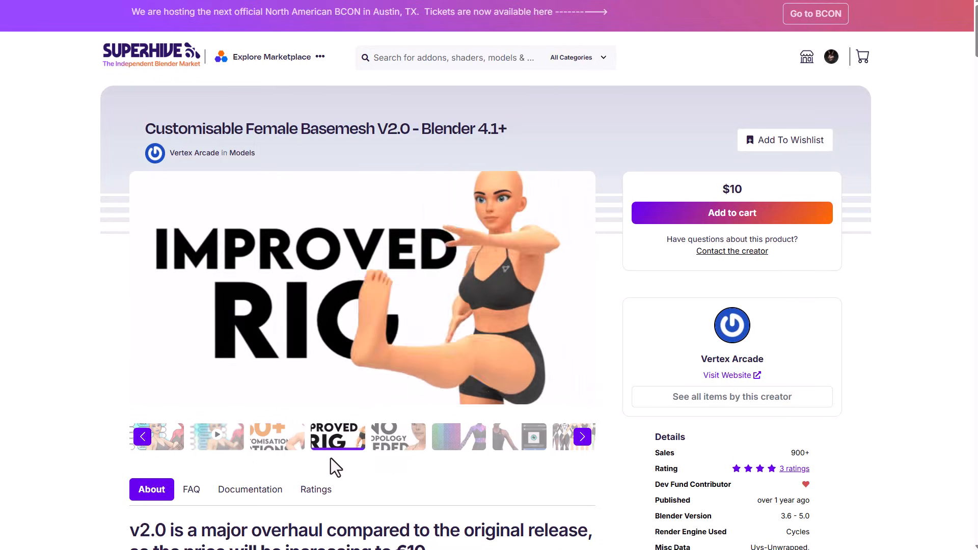
{"action": "left_click", "coordinate": [276, 436]}
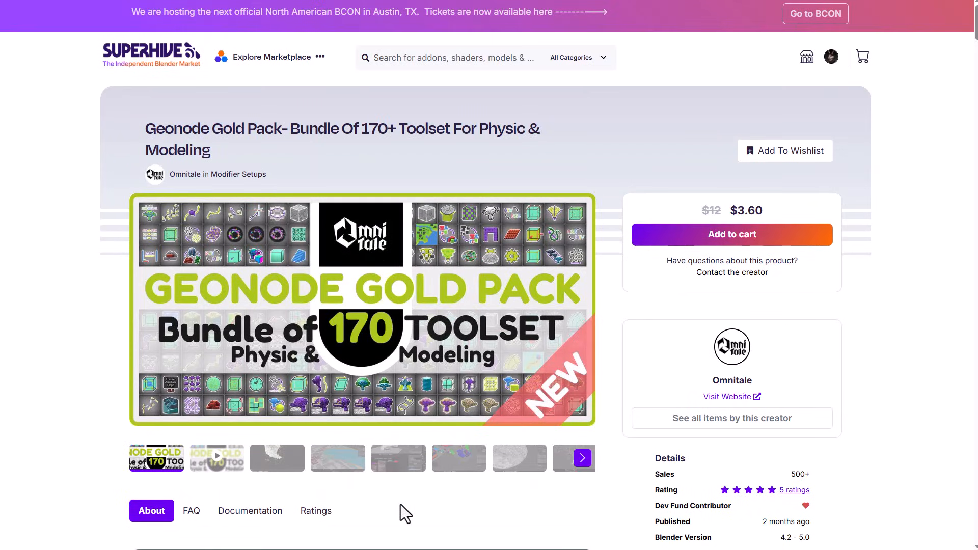
Scroll down through the Geonode Gold Pack page and back up.
{"action": "scroll", "scroll_direction": "down", "scroll_amount": 3}
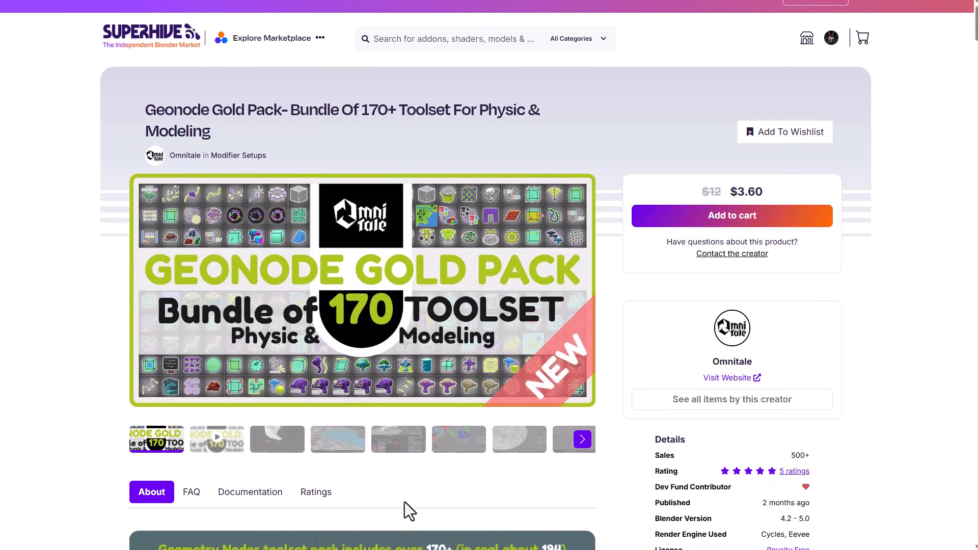
{"action": "scroll", "scroll_direction": "down", "scroll_amount": 3}
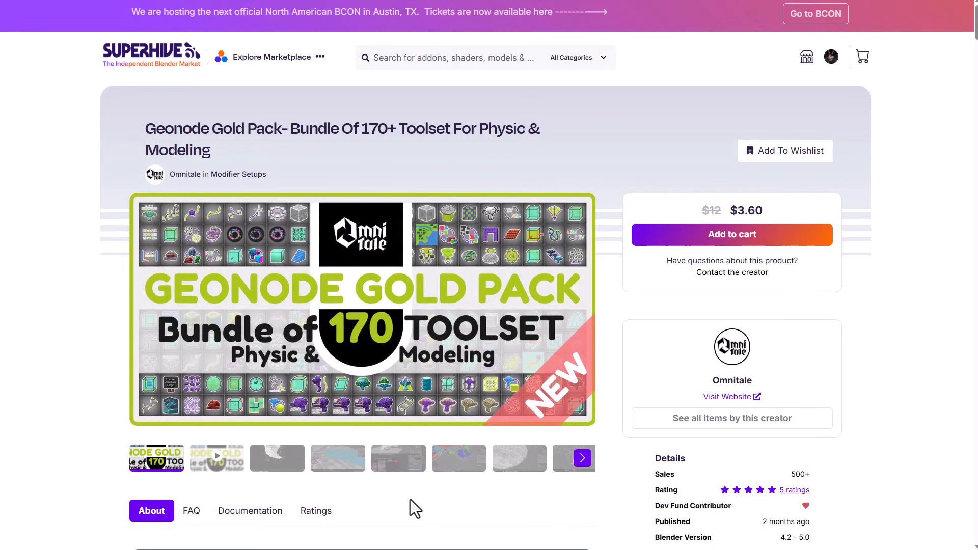
{"action": "mouse_move", "coordinate": [424, 491]}
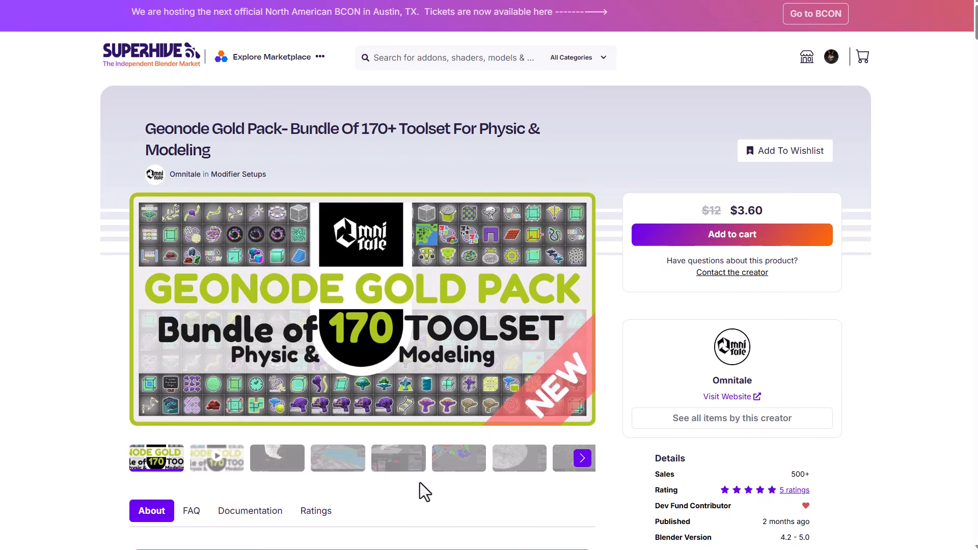
{"action": "mouse_move", "coordinate": [561, 371]}
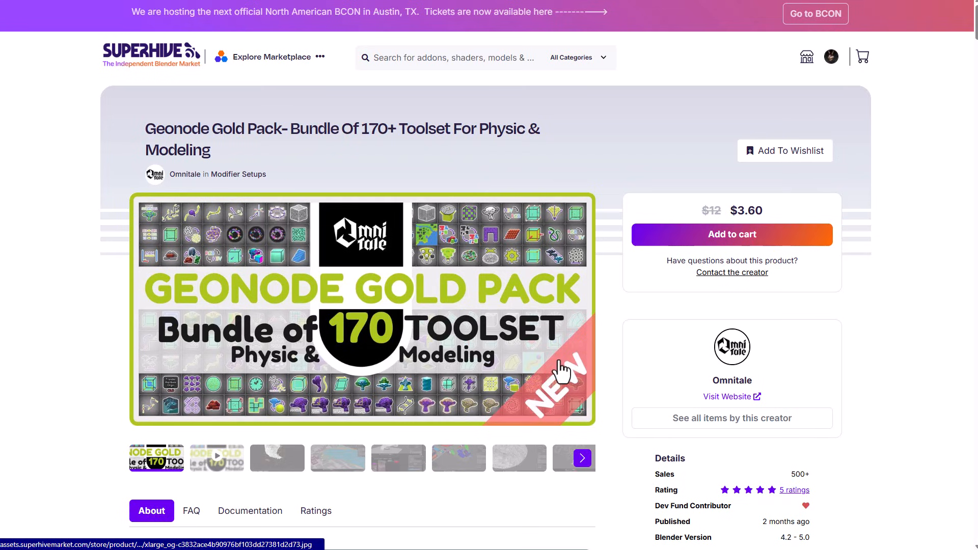
{"action": "scroll", "scroll_direction": "down", "scroll_amount": 3}
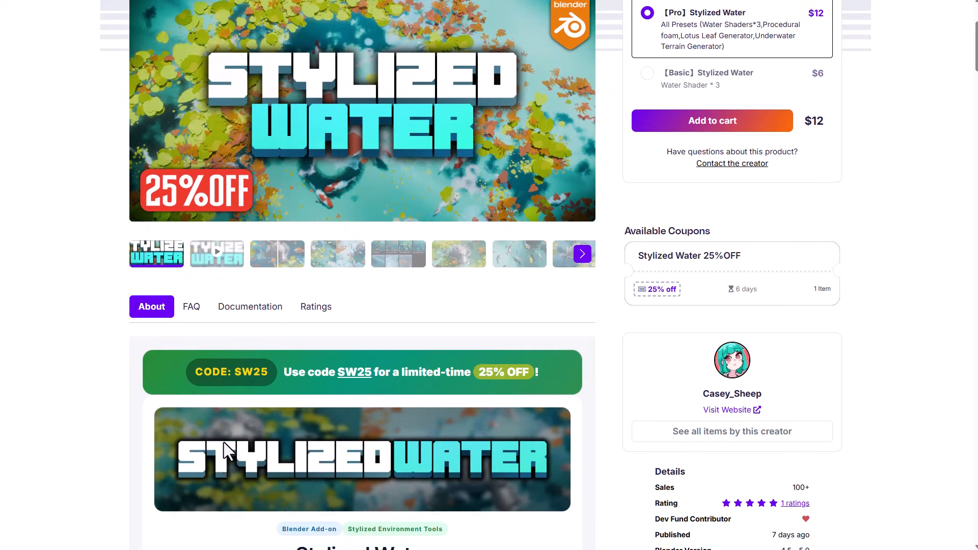
{"action": "scroll", "scroll_direction": "up", "scroll_amount": 3}
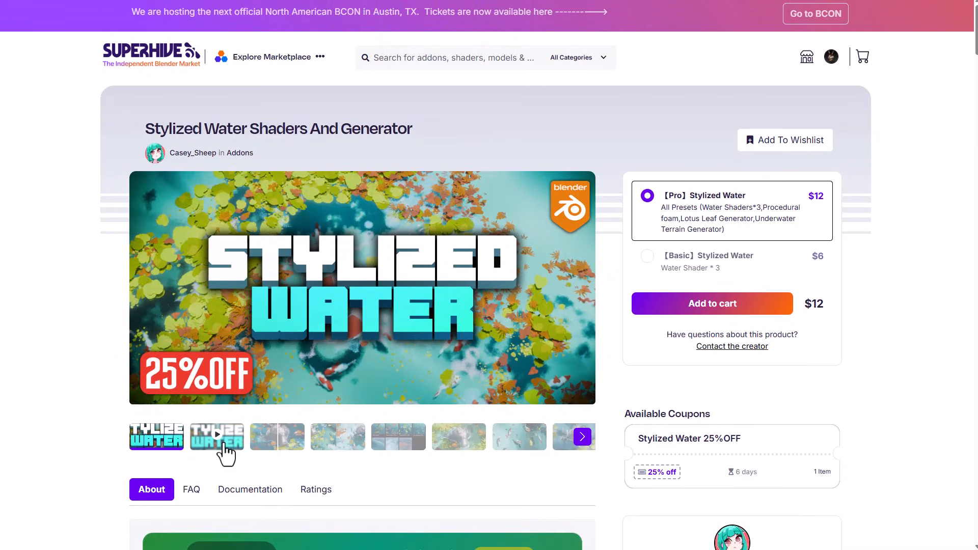